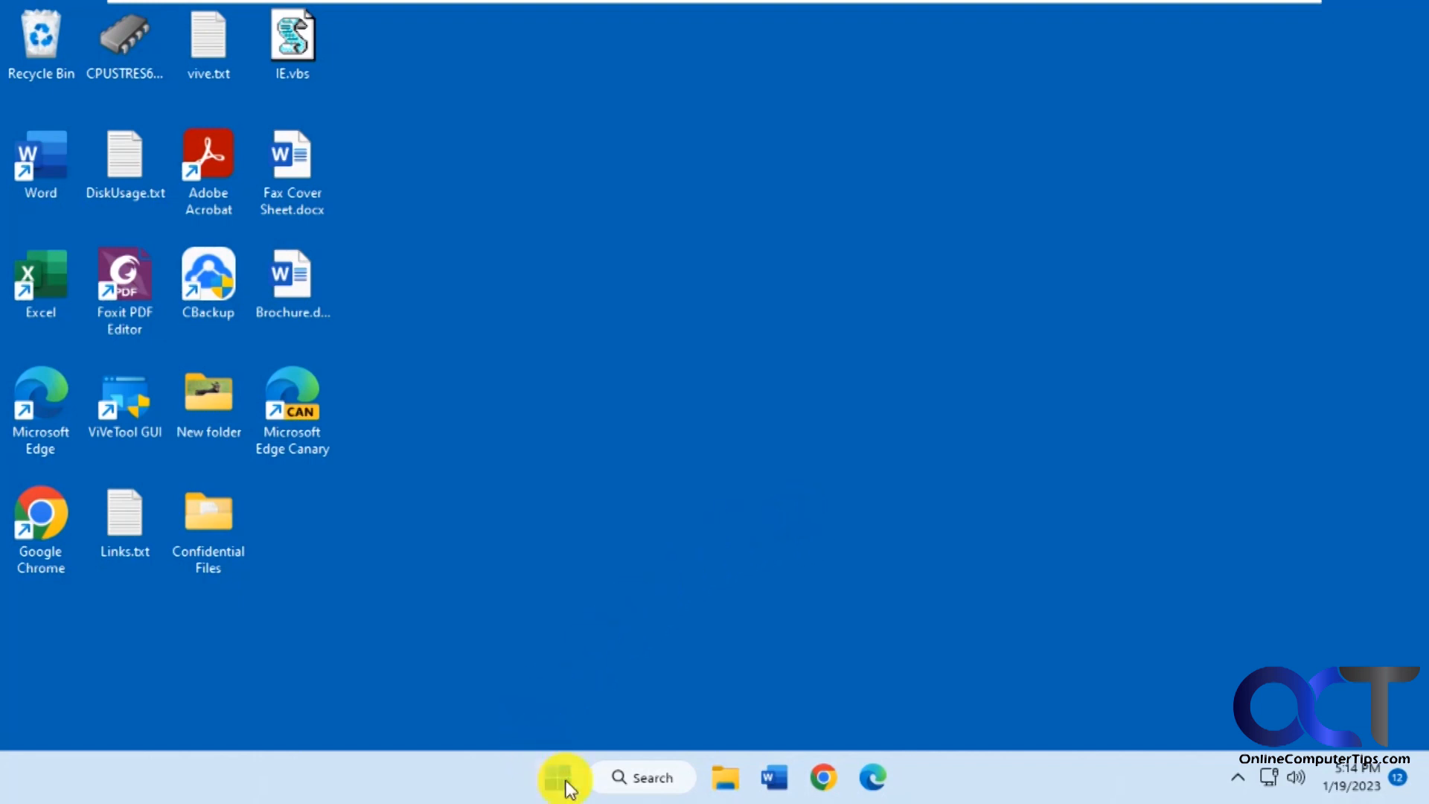
pyautogui.moveTo(819, 650)
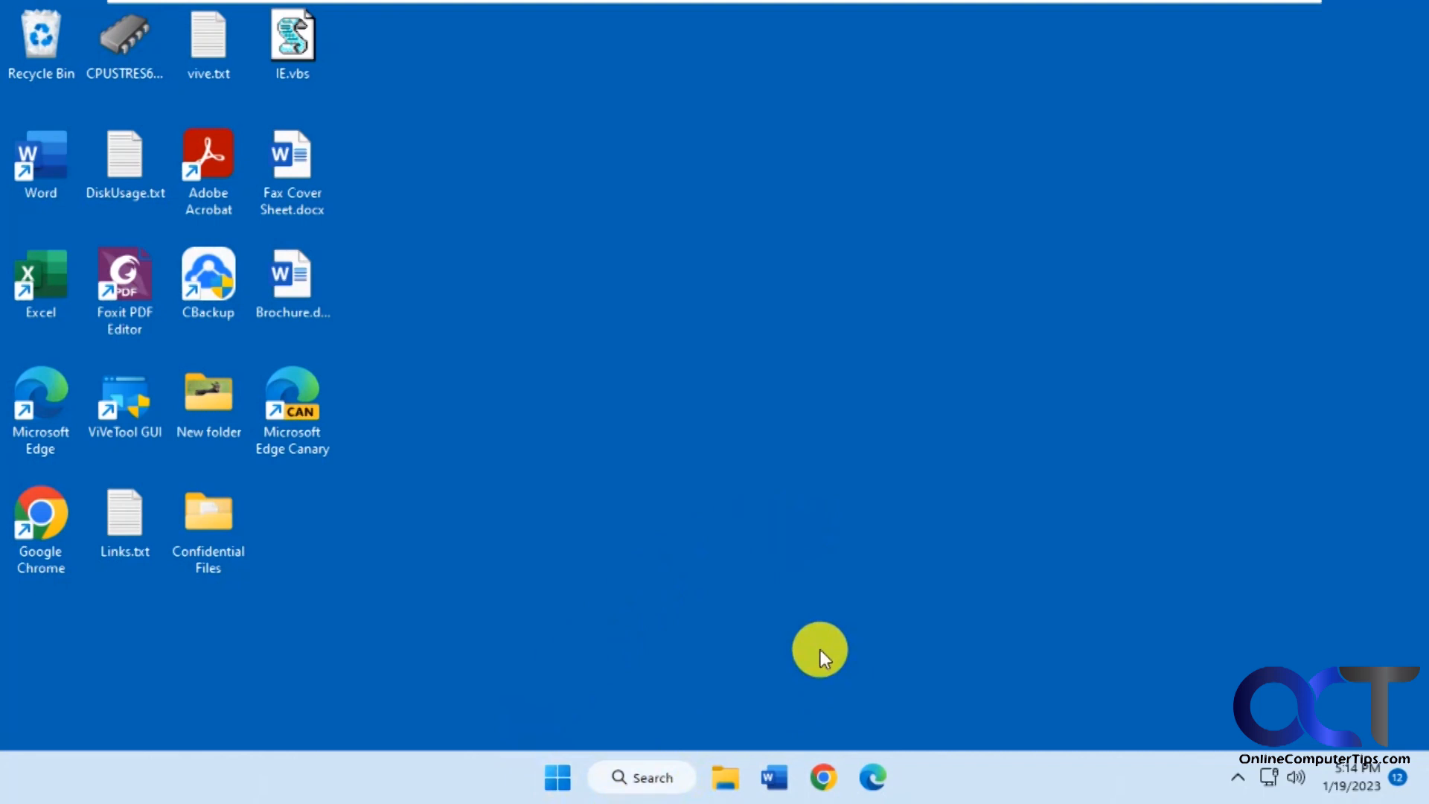
pyautogui.moveTo(579, 743)
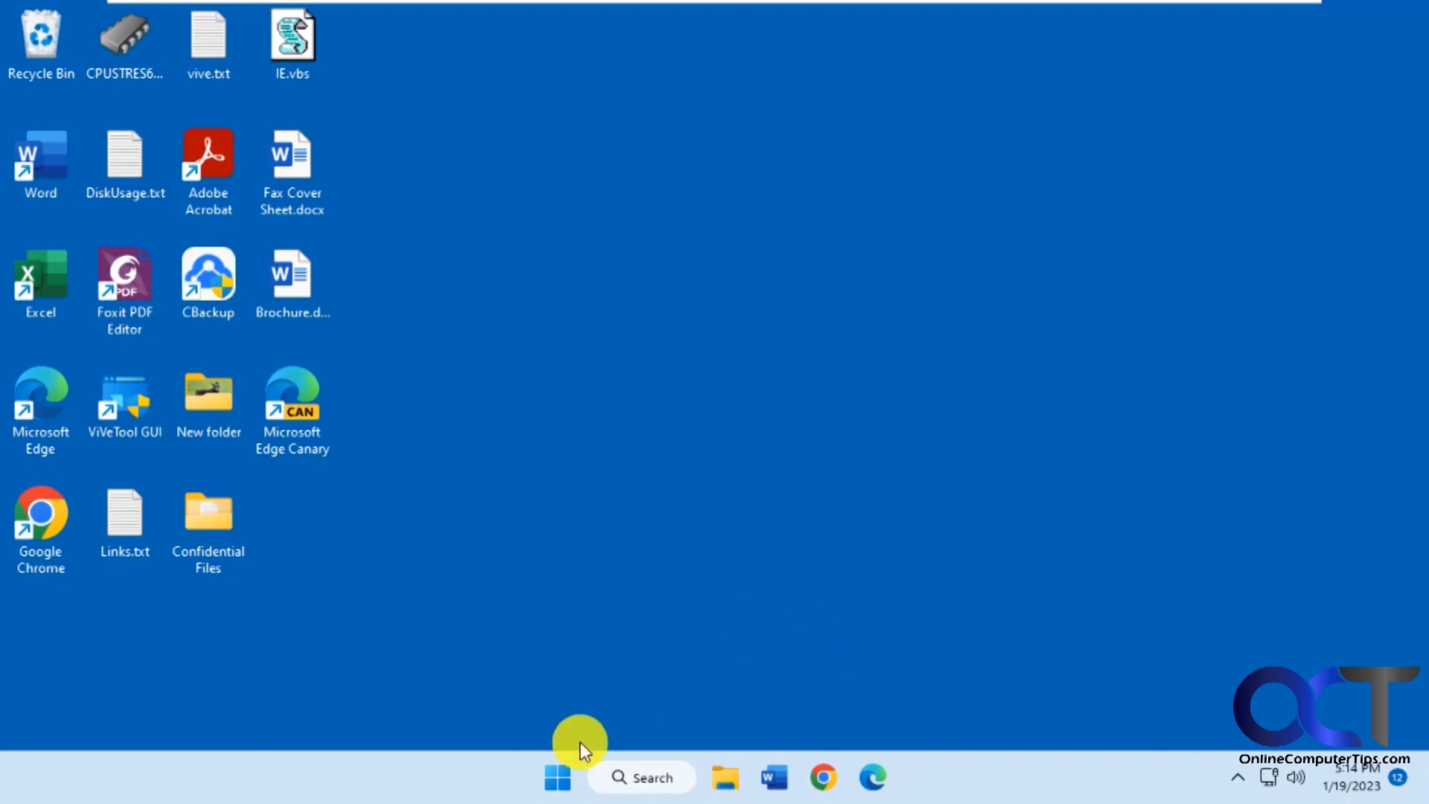
# Show System > About with Windows 11 Pro 22H2, build 22621.1105 specifications
pyautogui.click(556, 777)
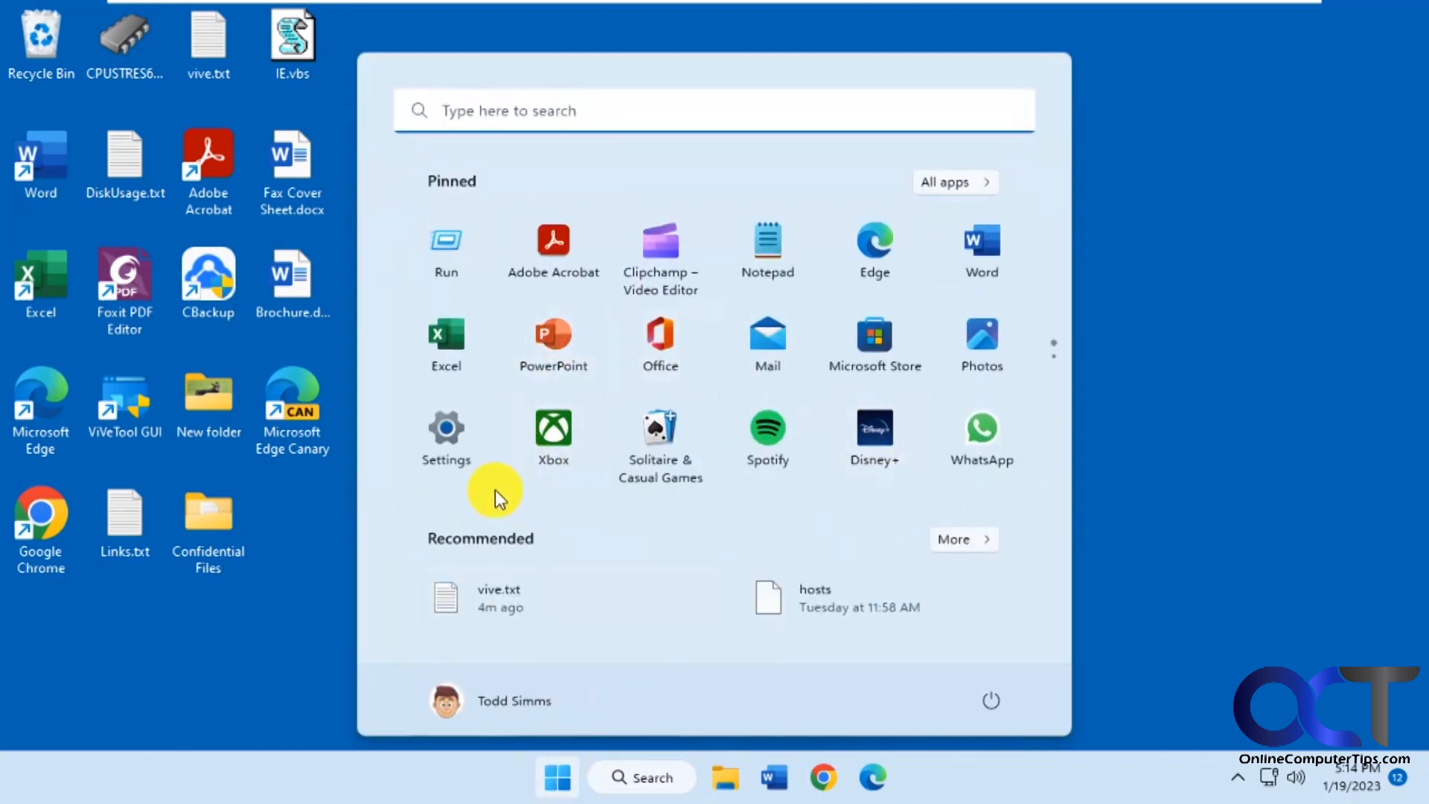
pyautogui.click(445, 427)
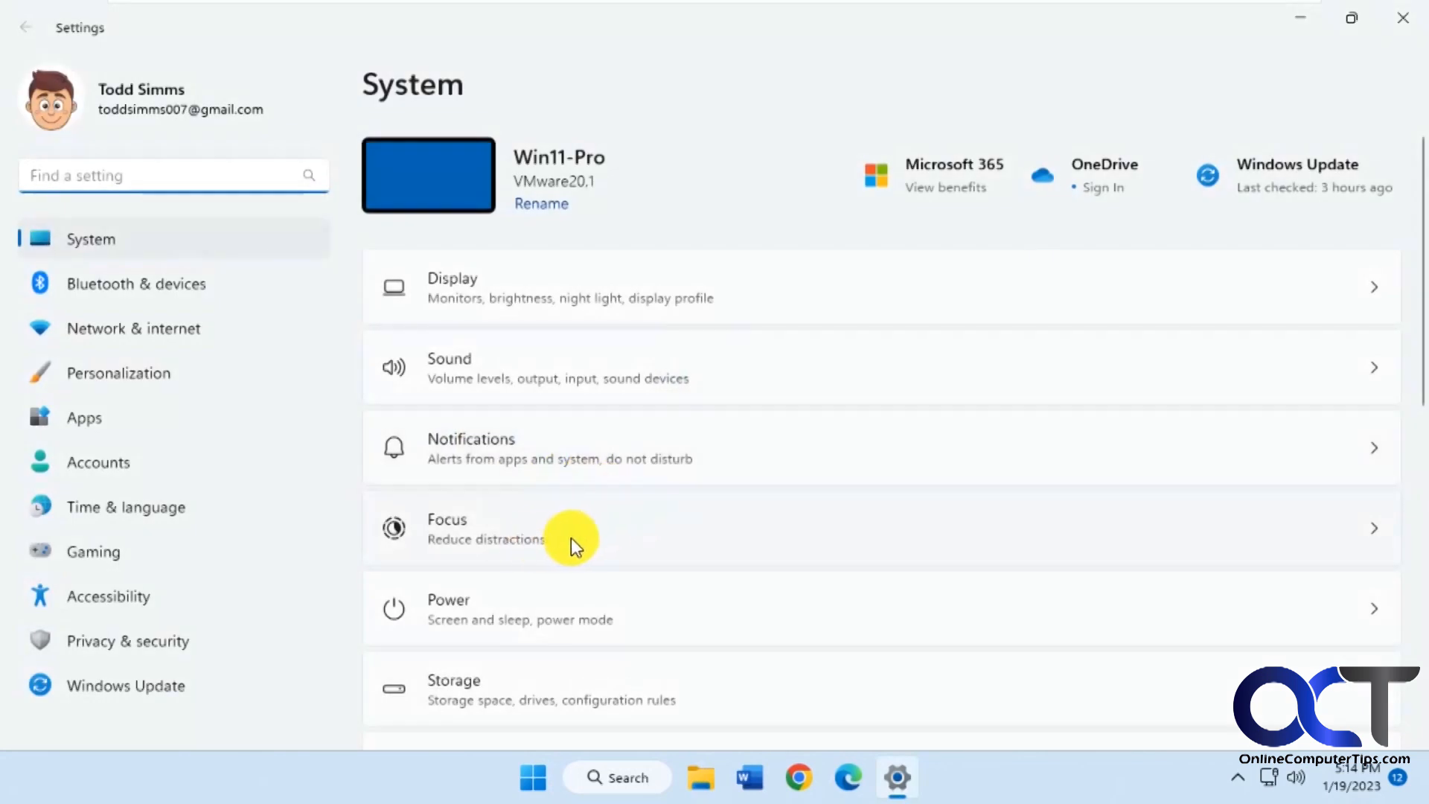
pyautogui.scroll(-3)
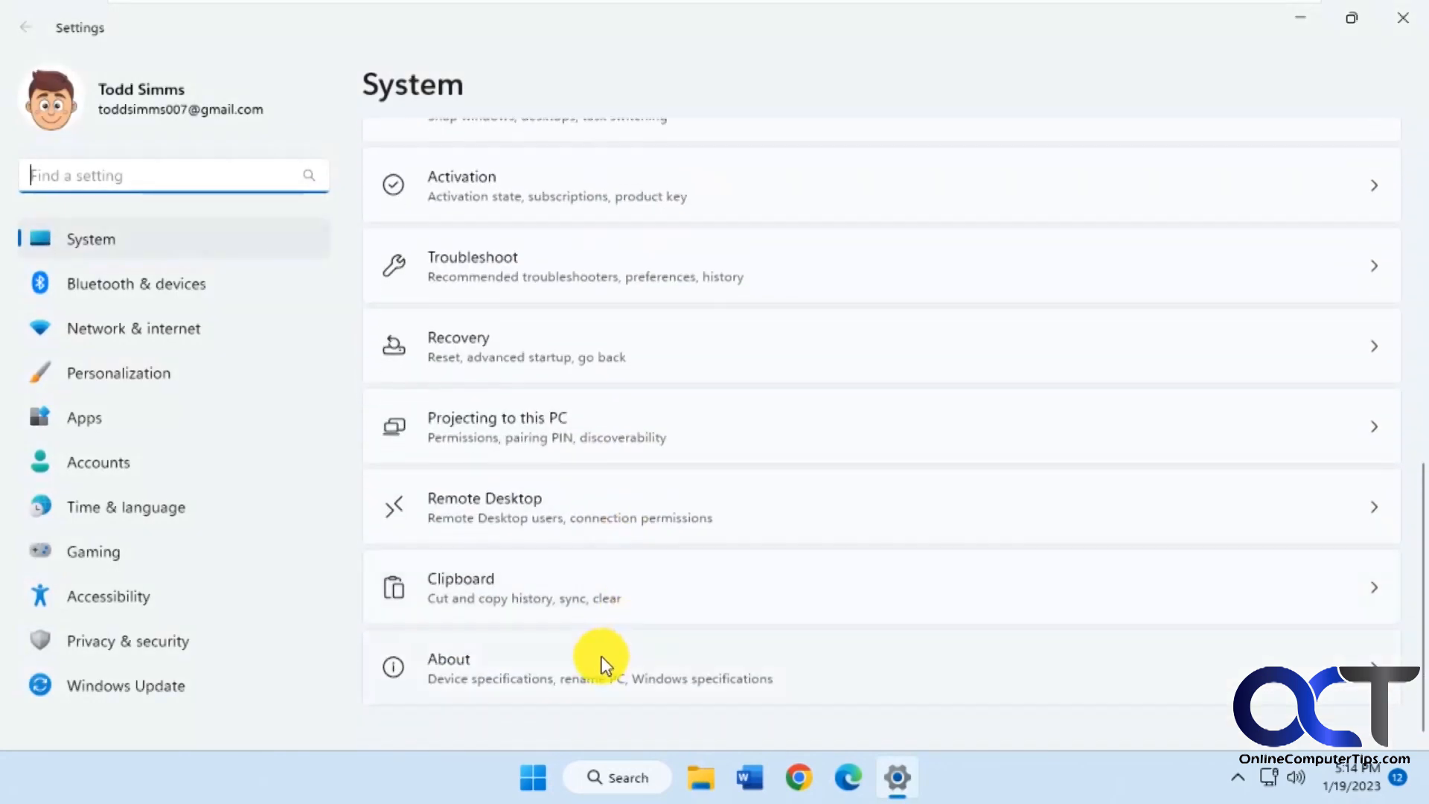
pyautogui.click(601, 666)
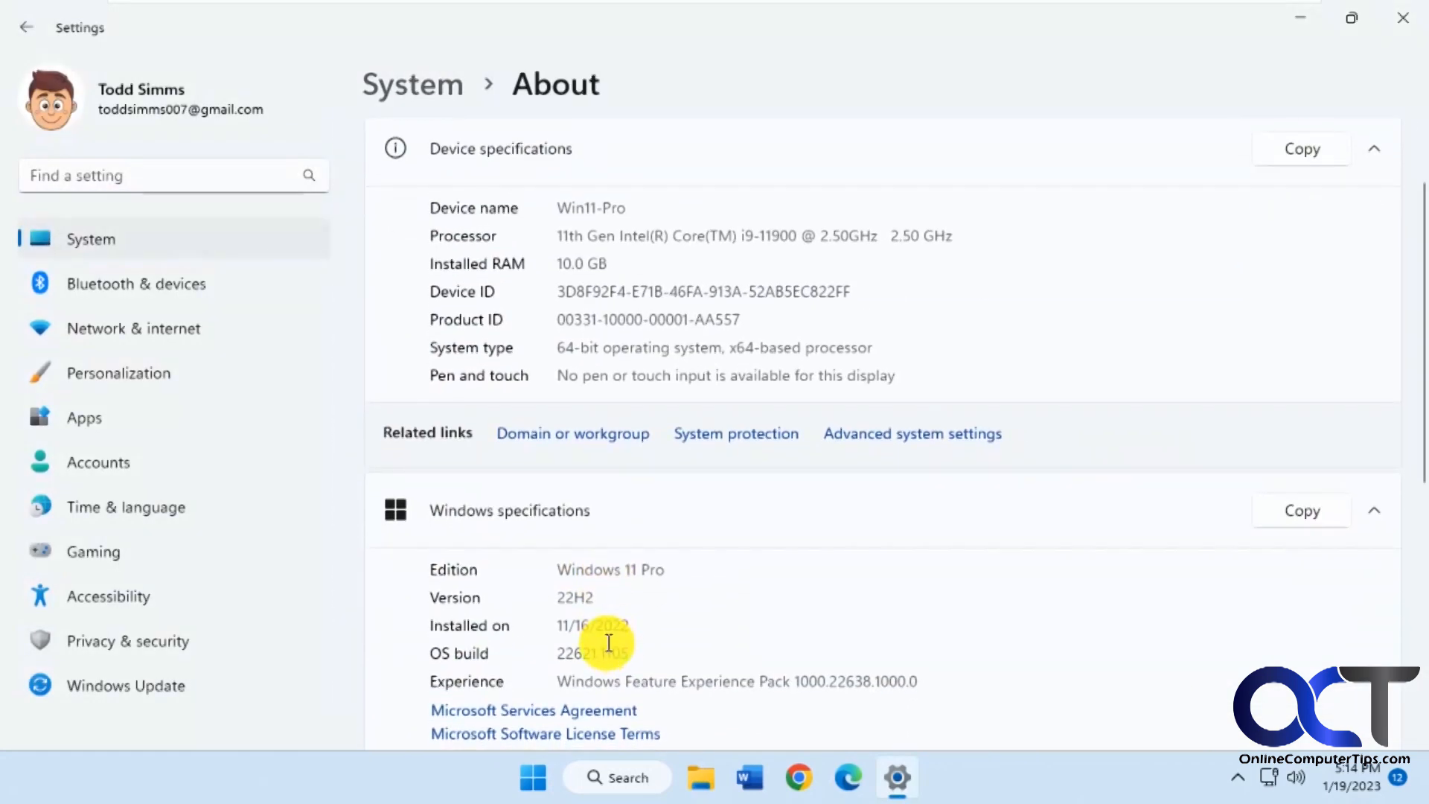
pyautogui.scroll(-3)
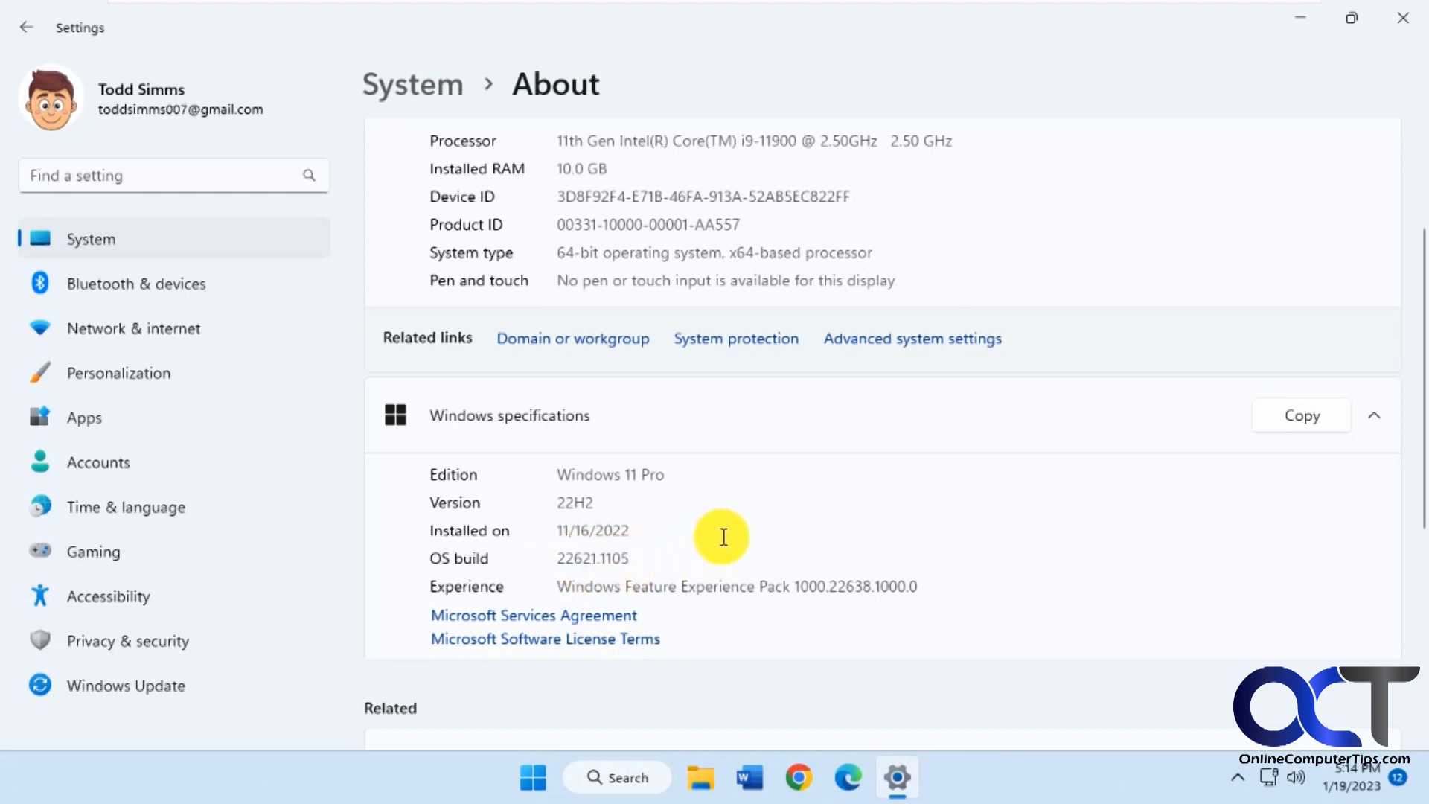
pyautogui.moveTo(189, 379)
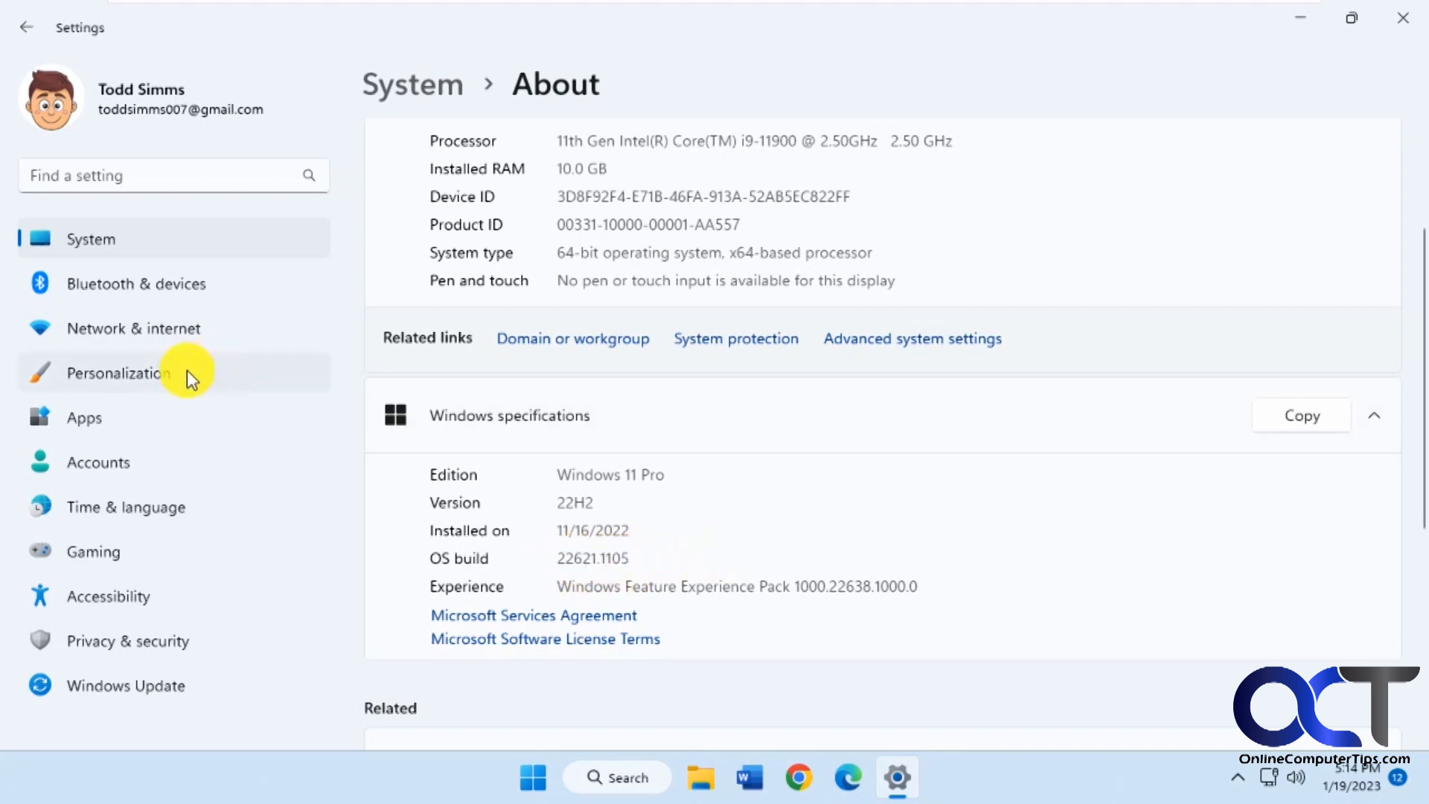
# Under Personalization > Taskbar, toggle the Search item off and back on
pyautogui.click(117, 373)
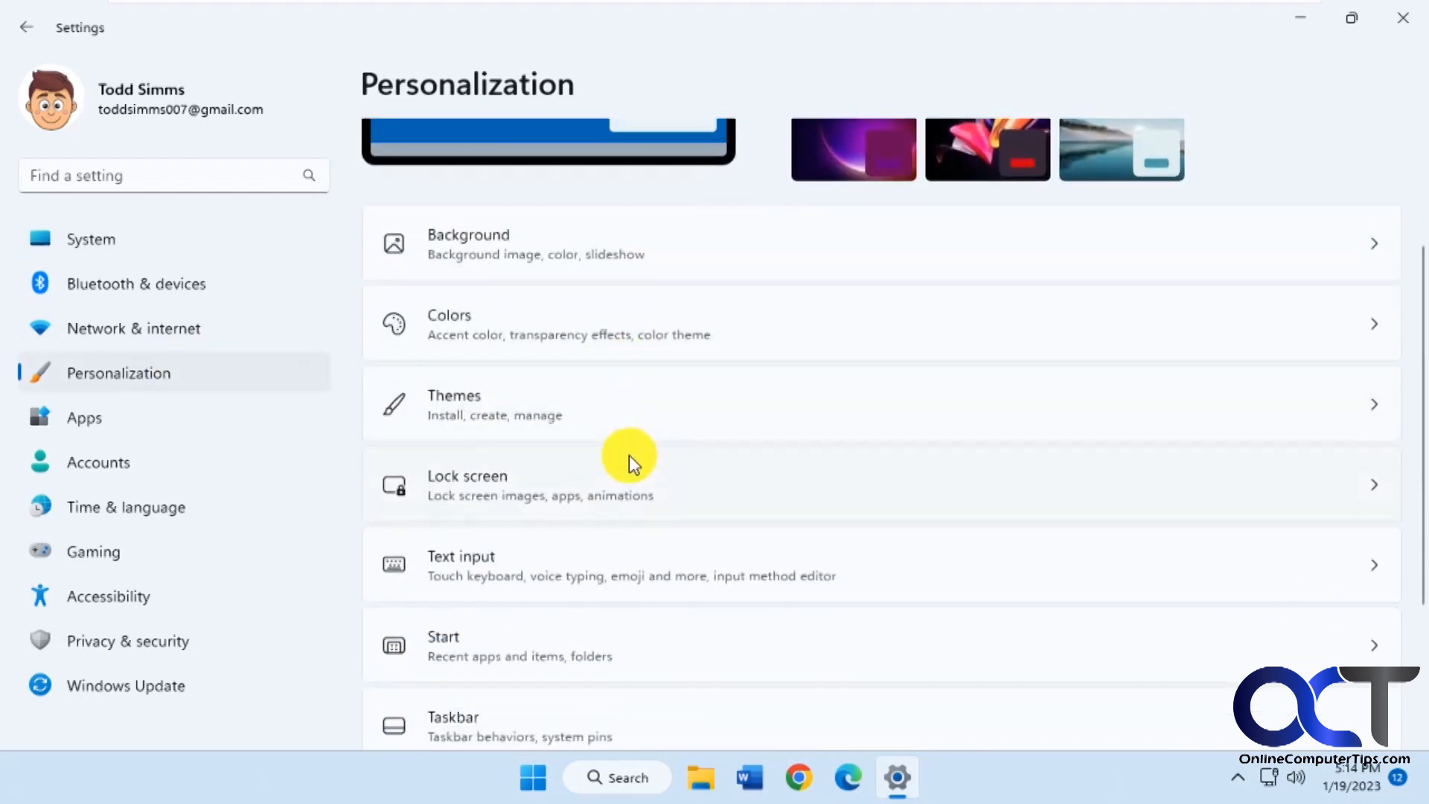
pyautogui.click(453, 726)
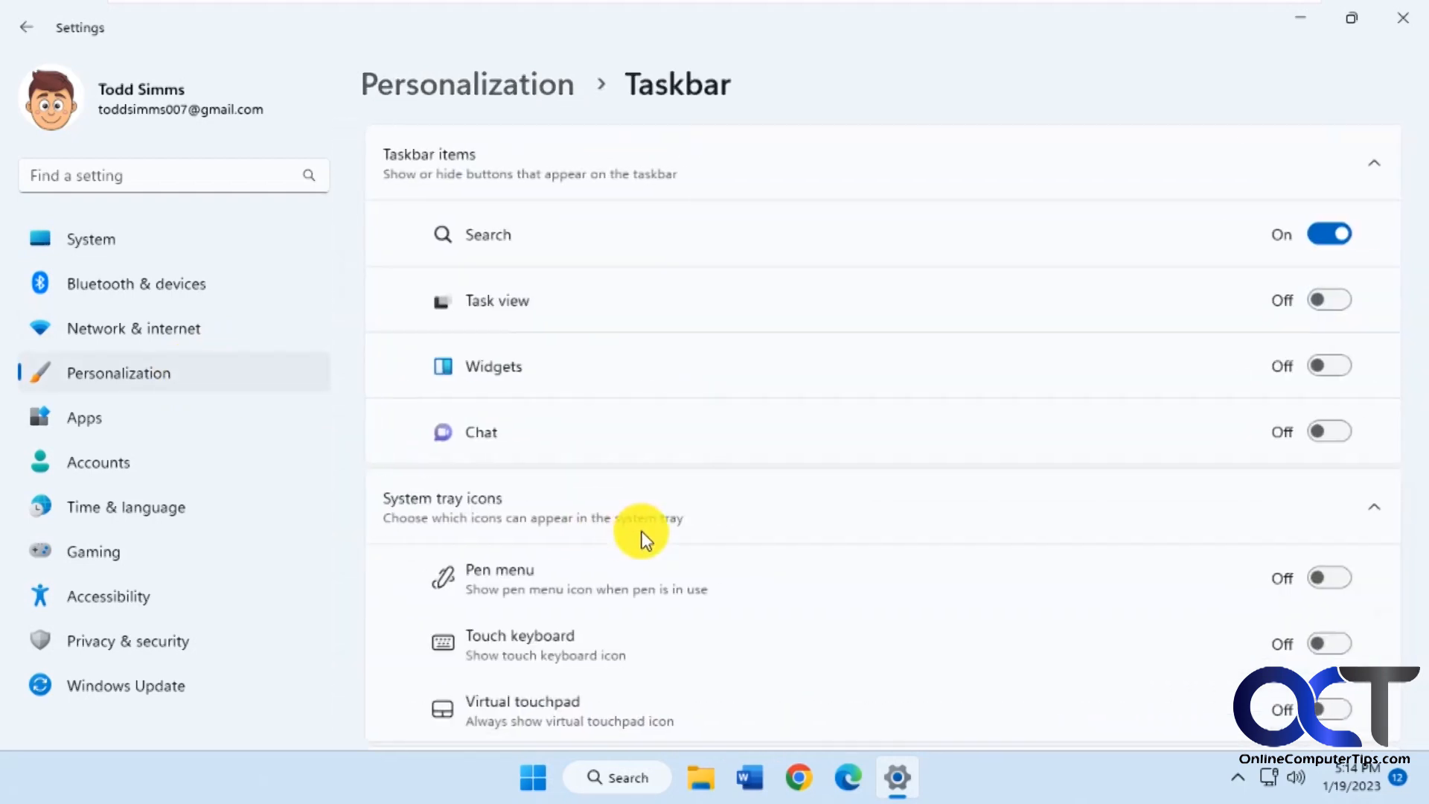
pyautogui.click(1328, 234)
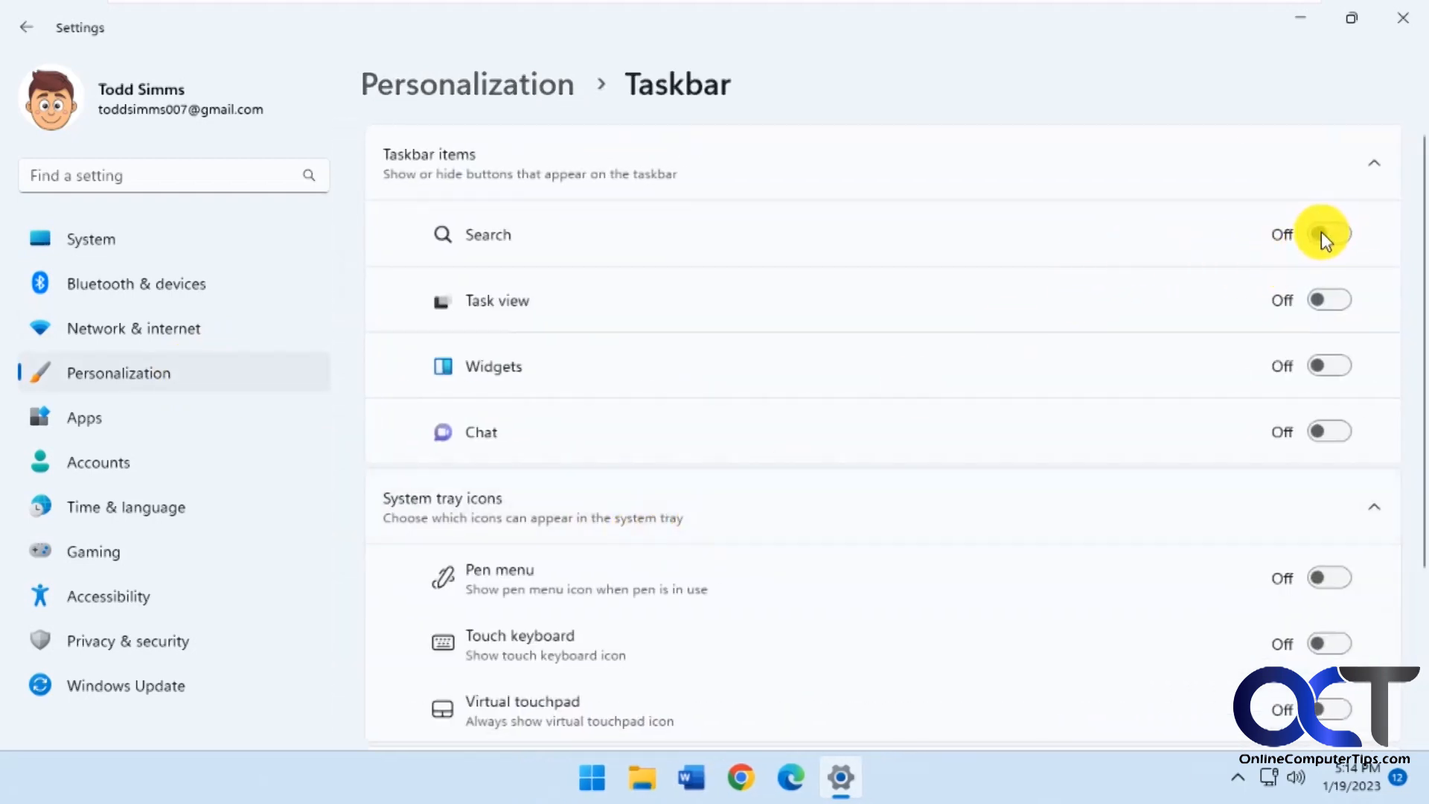
pyautogui.click(1330, 233)
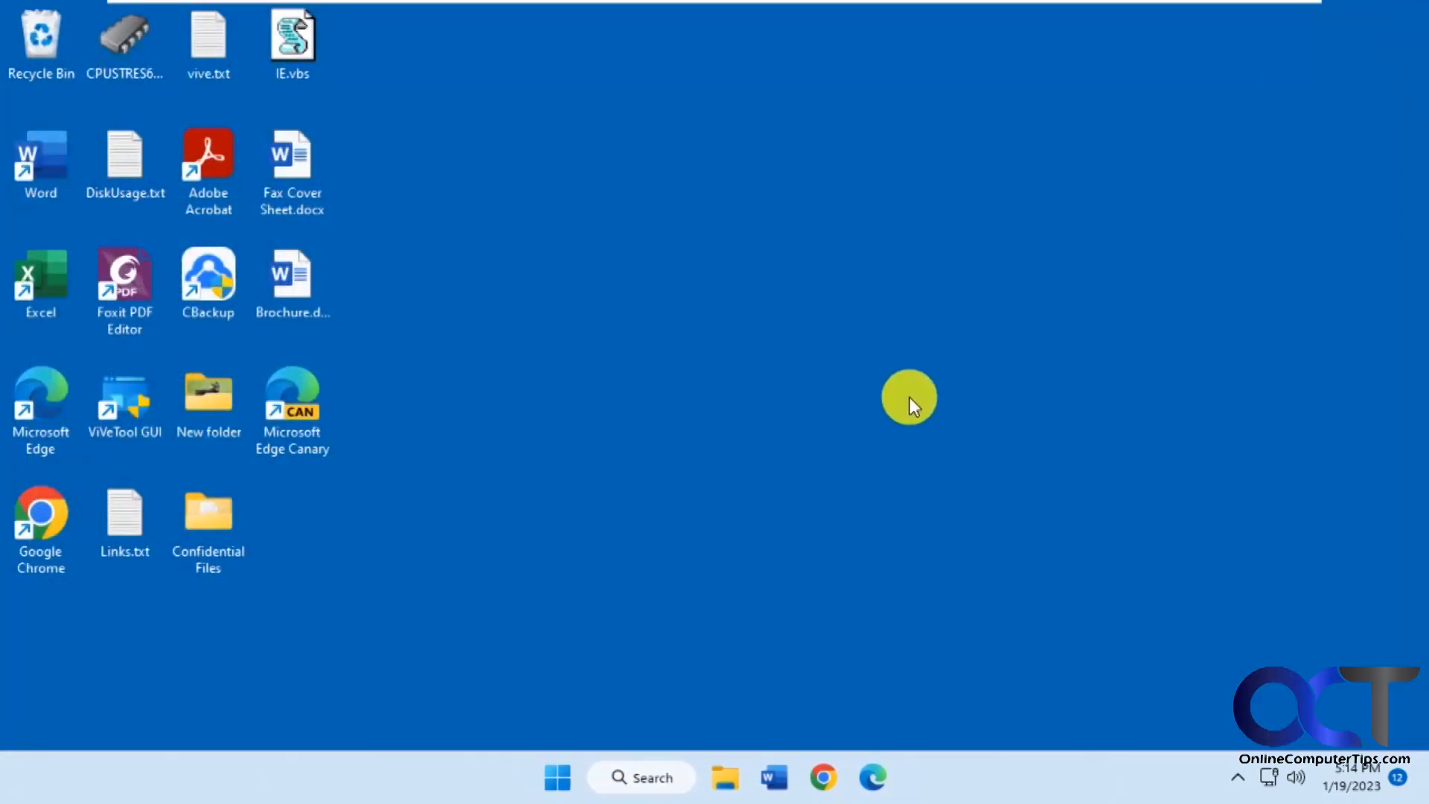
pyautogui.moveTo(877, 399)
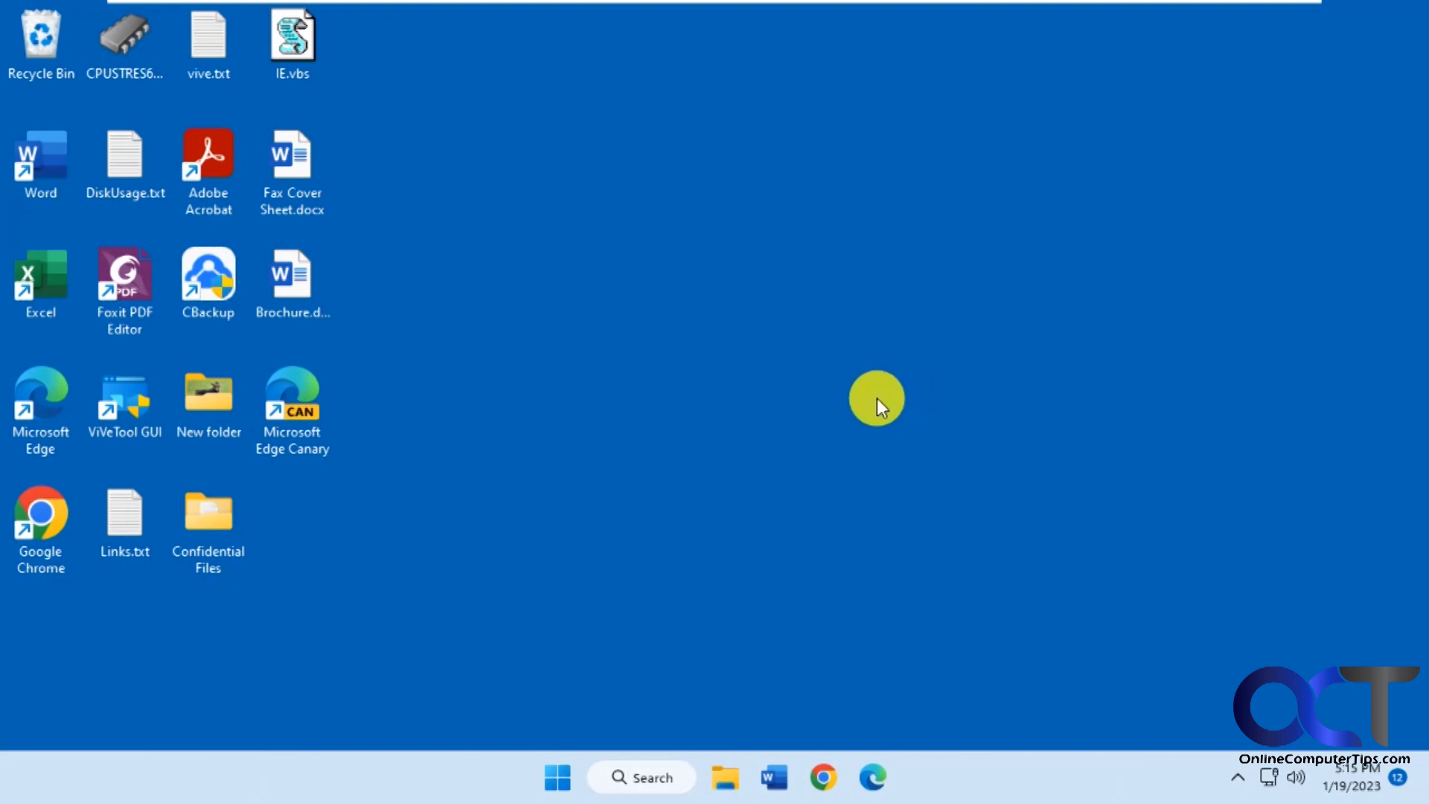
pyautogui.moveTo(813, 517)
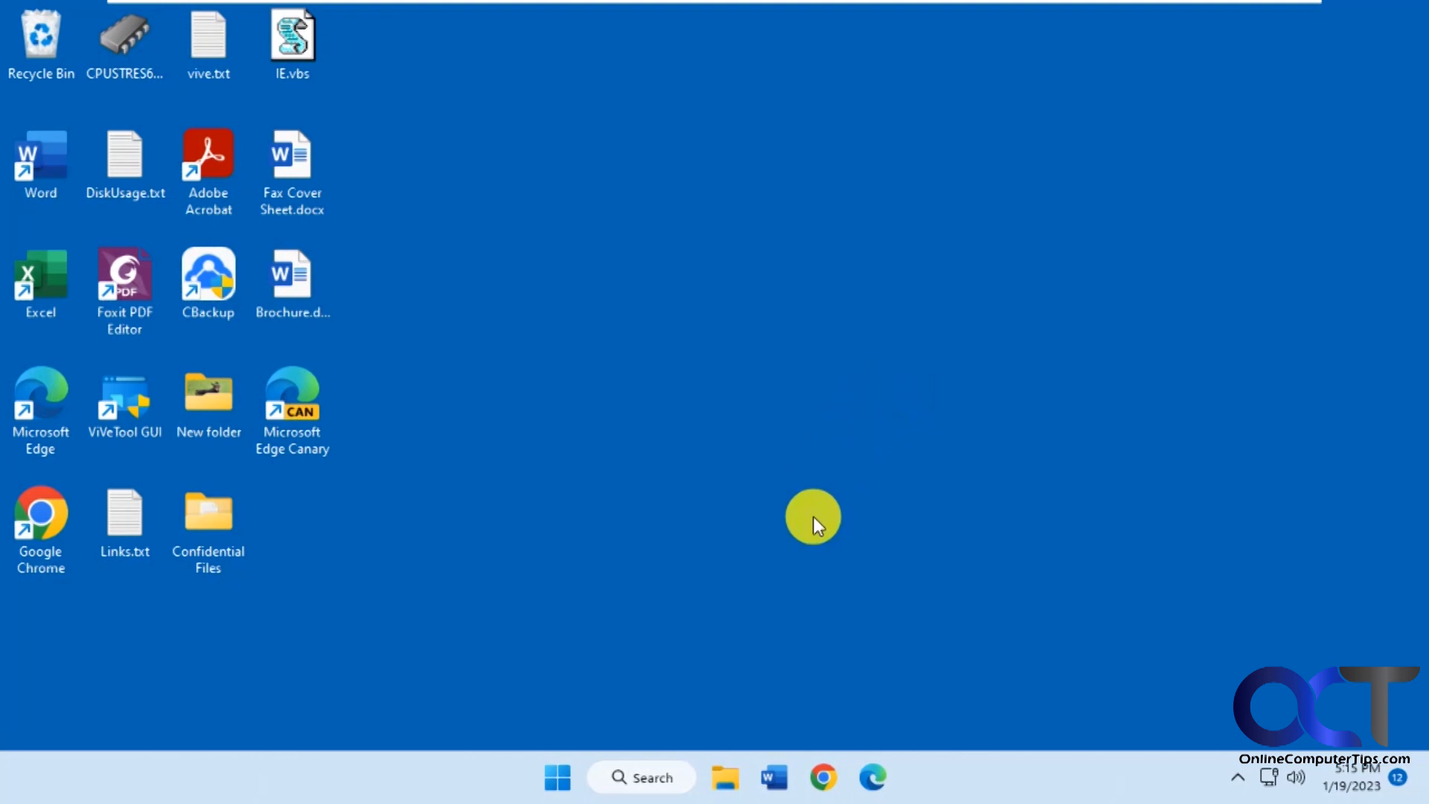
pyautogui.moveTo(575, 785)
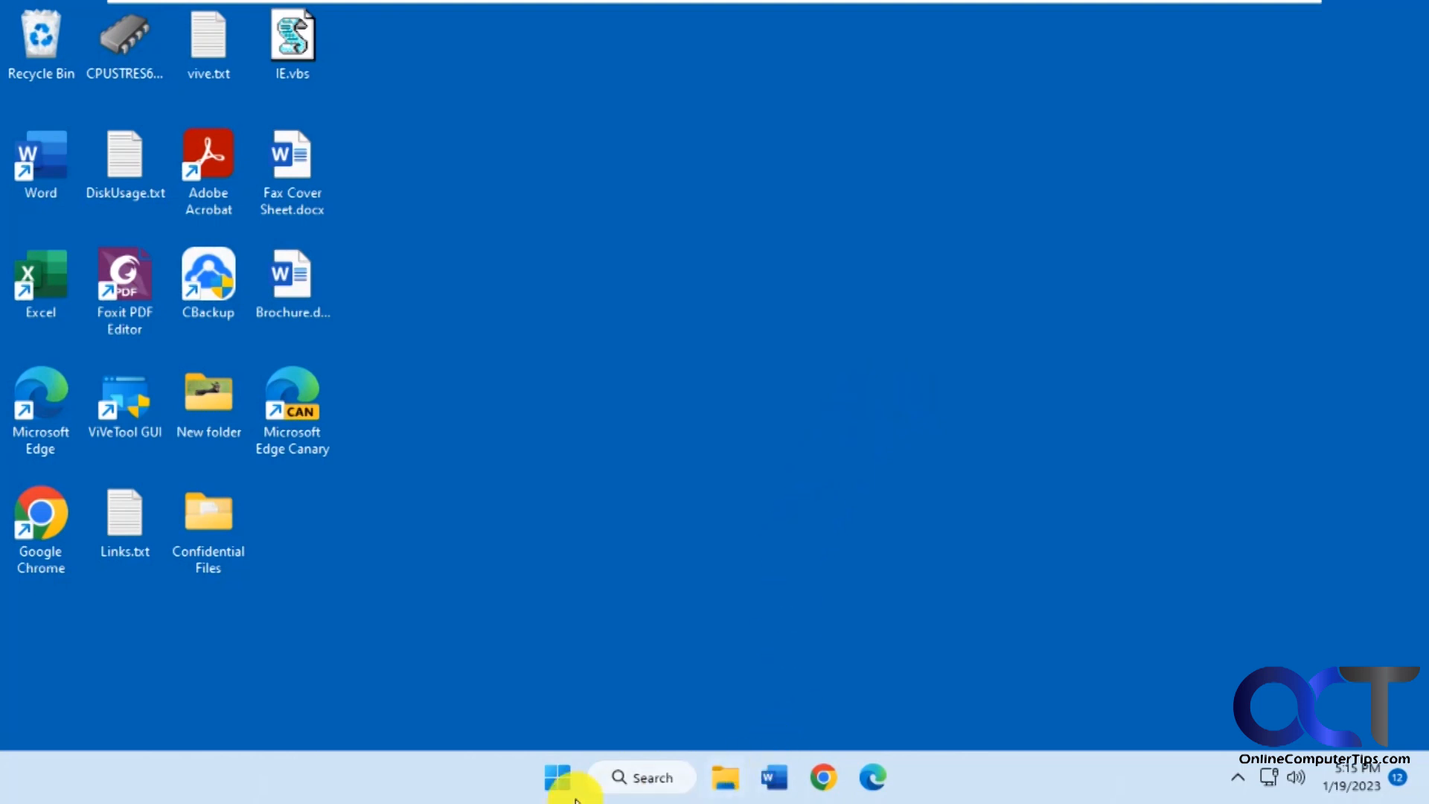
# Run cmd as administrator, change to c:\vive and list the ViVeTool files with dir
pyautogui.click(557, 777)
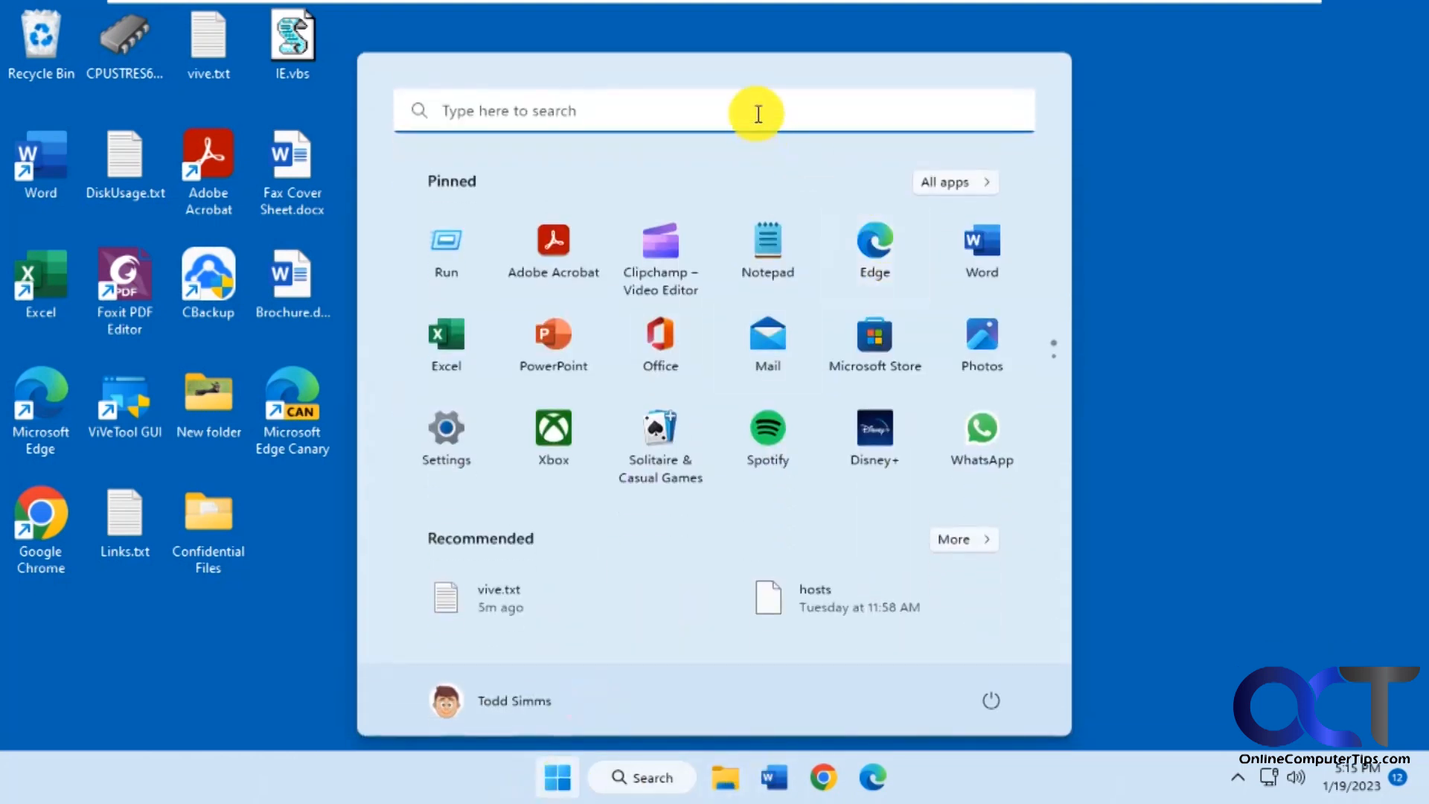
pyautogui.write('cmd')
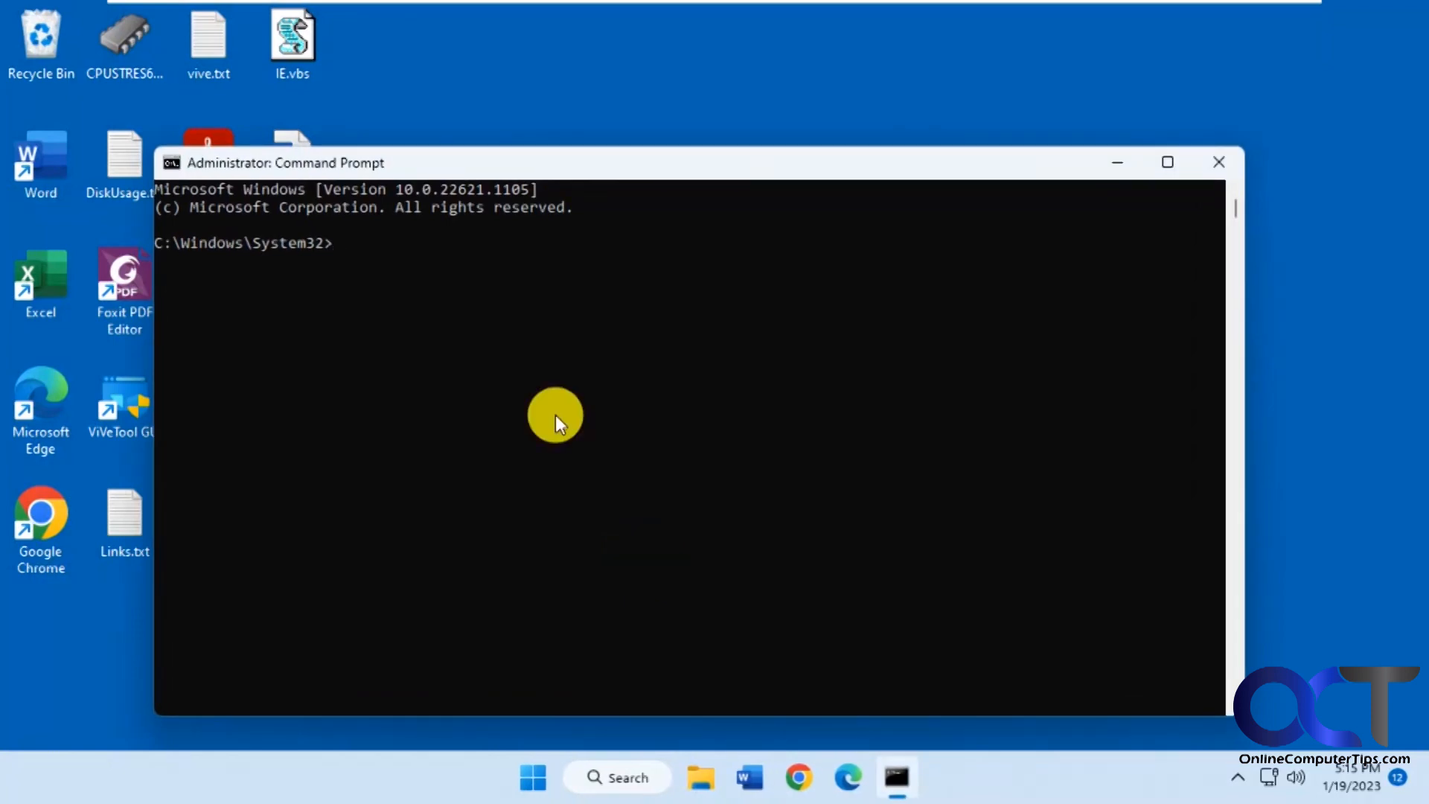
pyautogui.write('c')
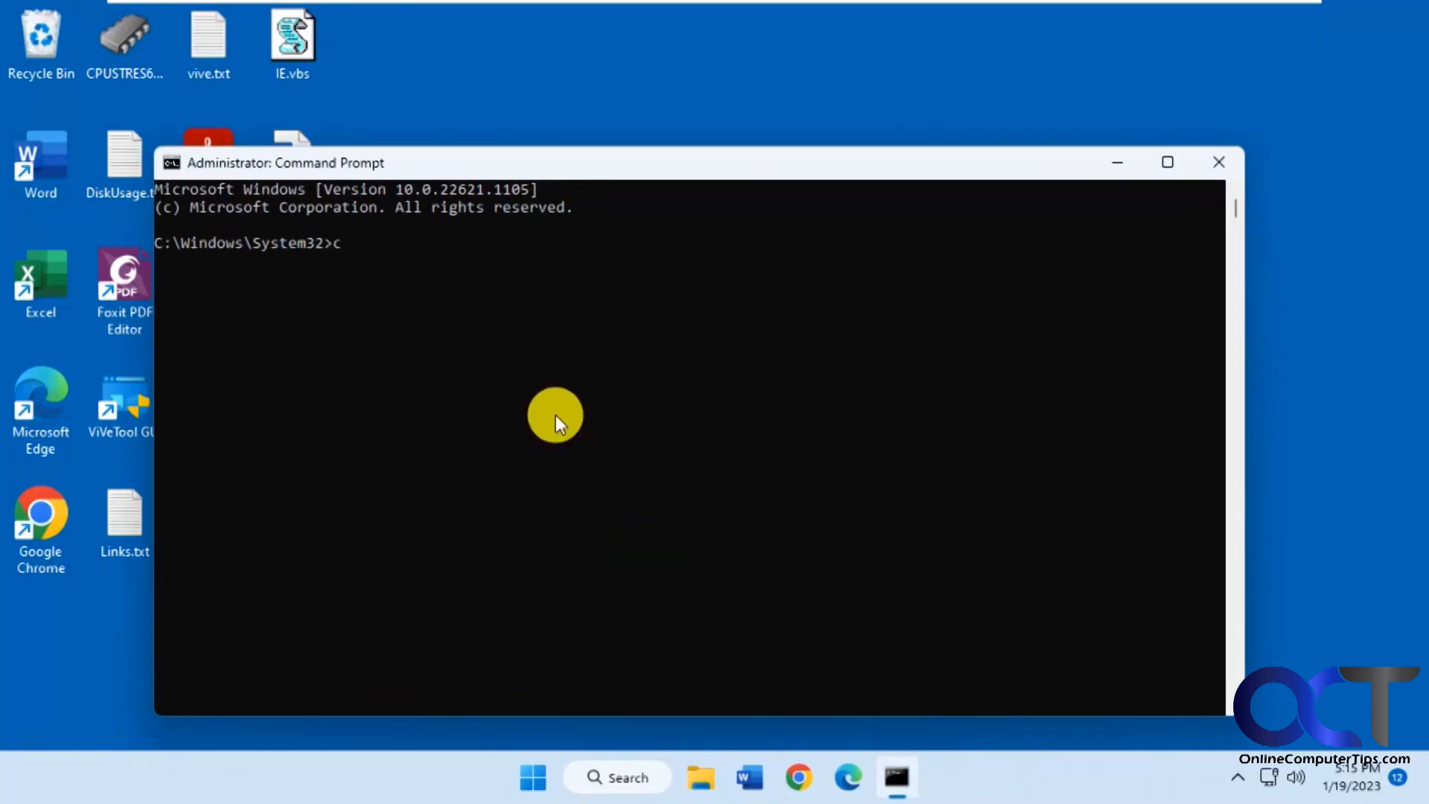
pyautogui.write('d c:\\vive')
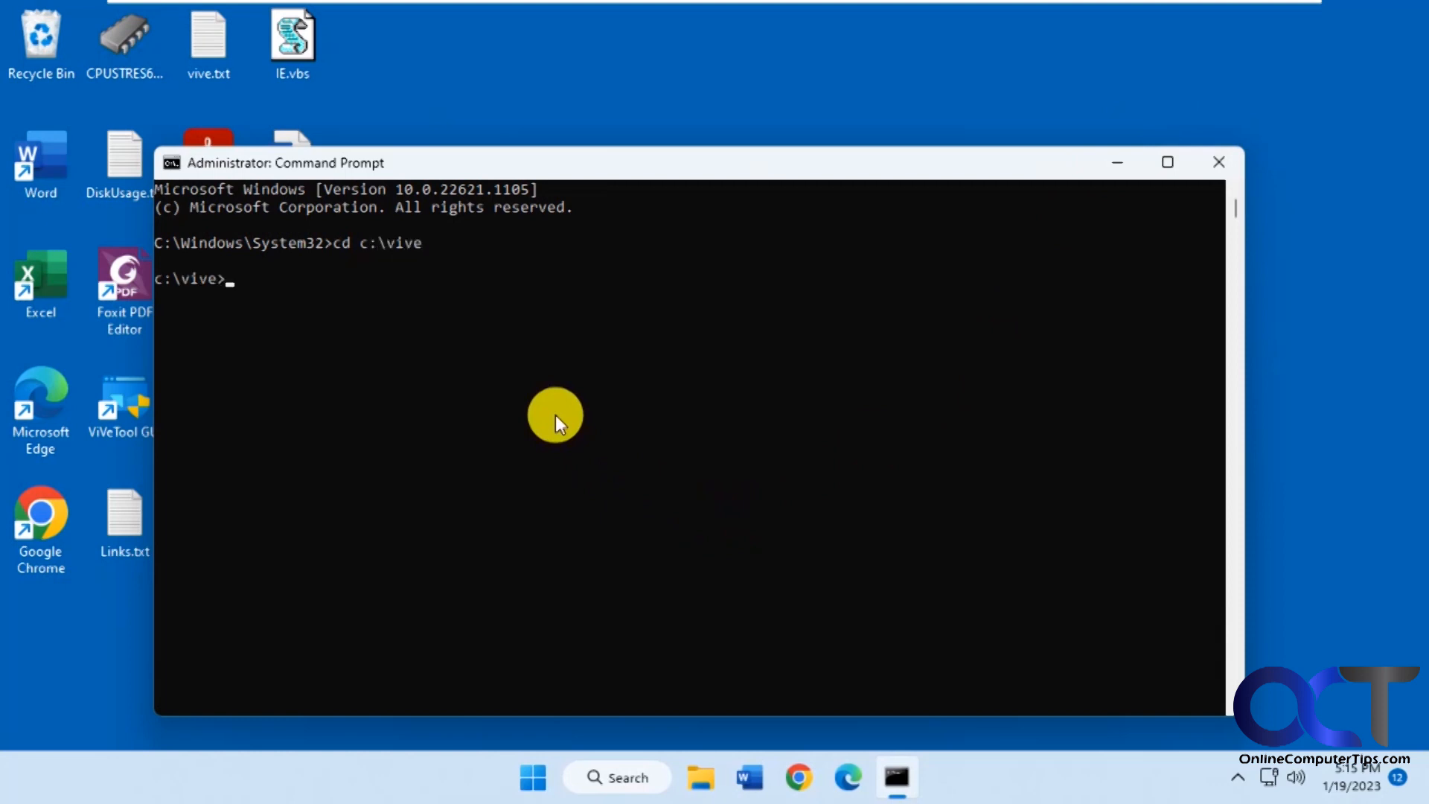
pyautogui.write('dir')
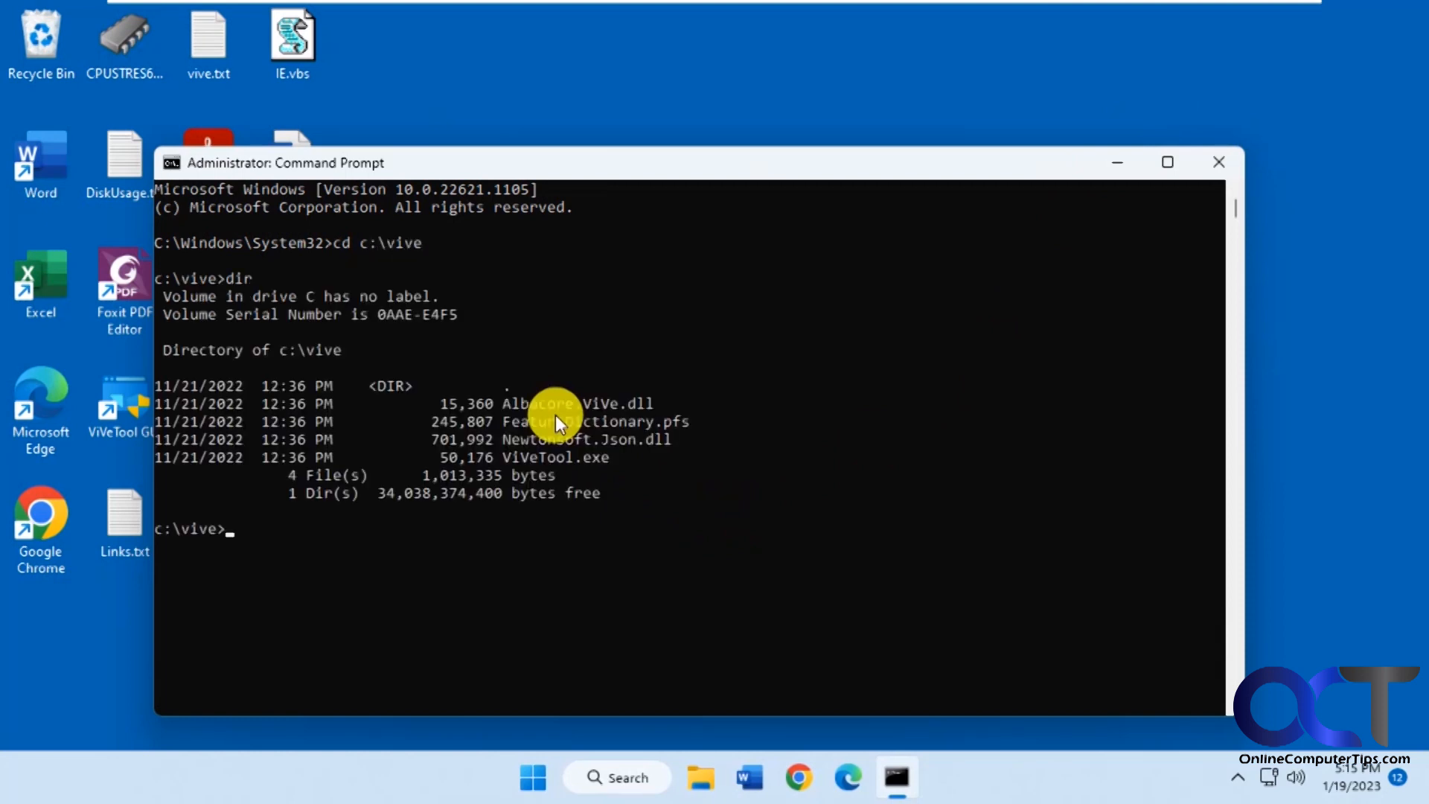
pyautogui.moveTo(631, 449)
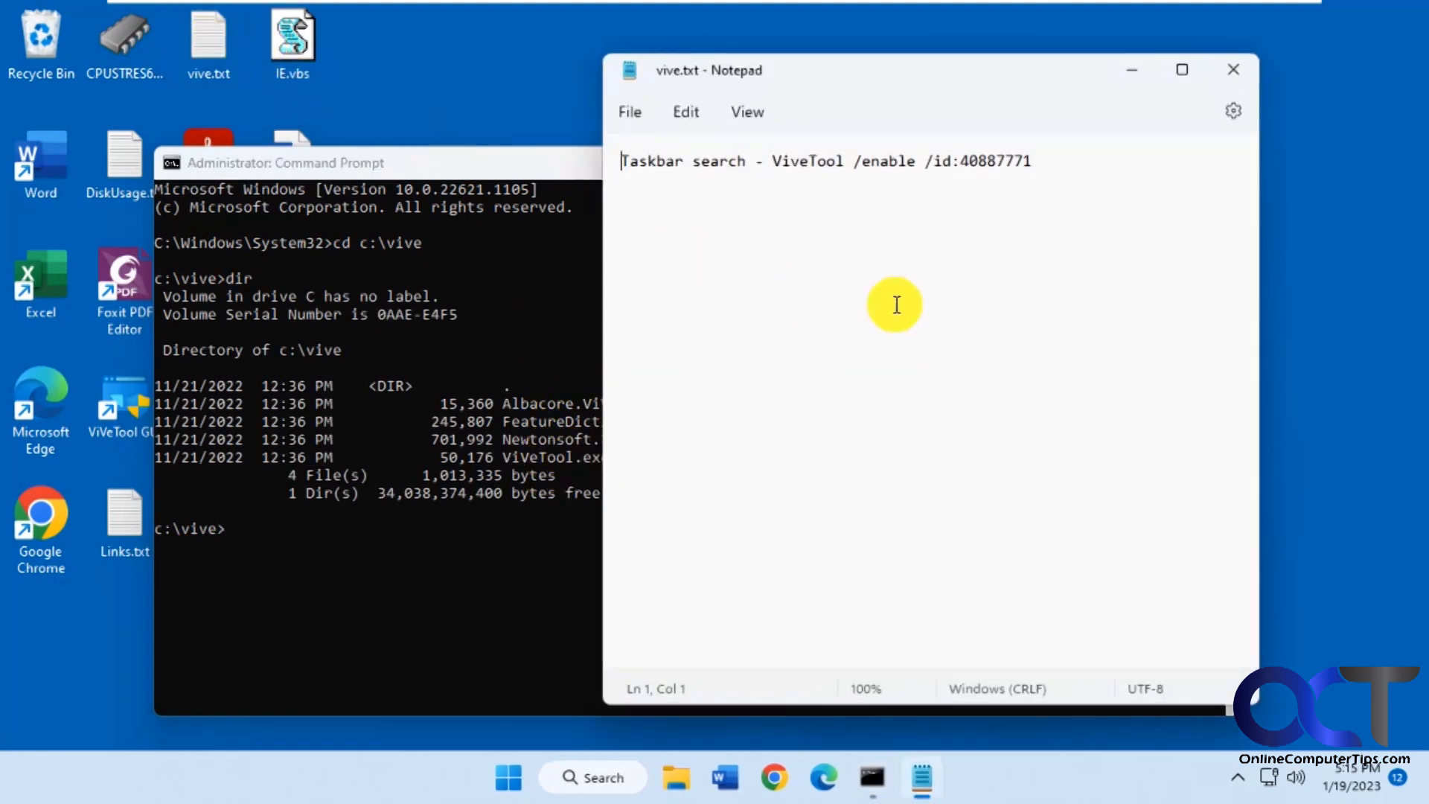
pyautogui.moveTo(1042, 165)
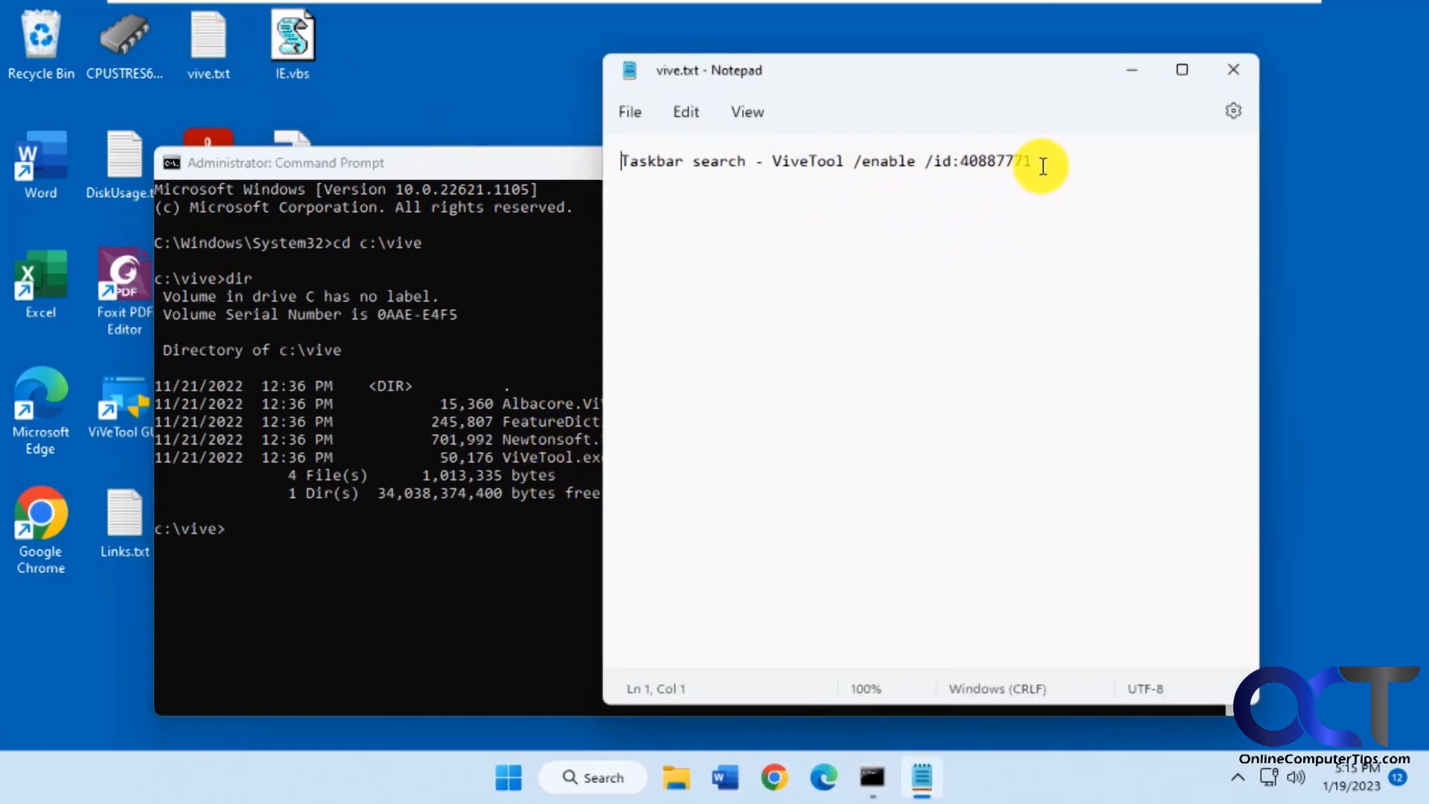
# Select 'ViVeTool /enable /id:40887771' in vive.txt, then close the note
pyautogui.moveTo(1030, 161); pyautogui.dragTo(774, 161)
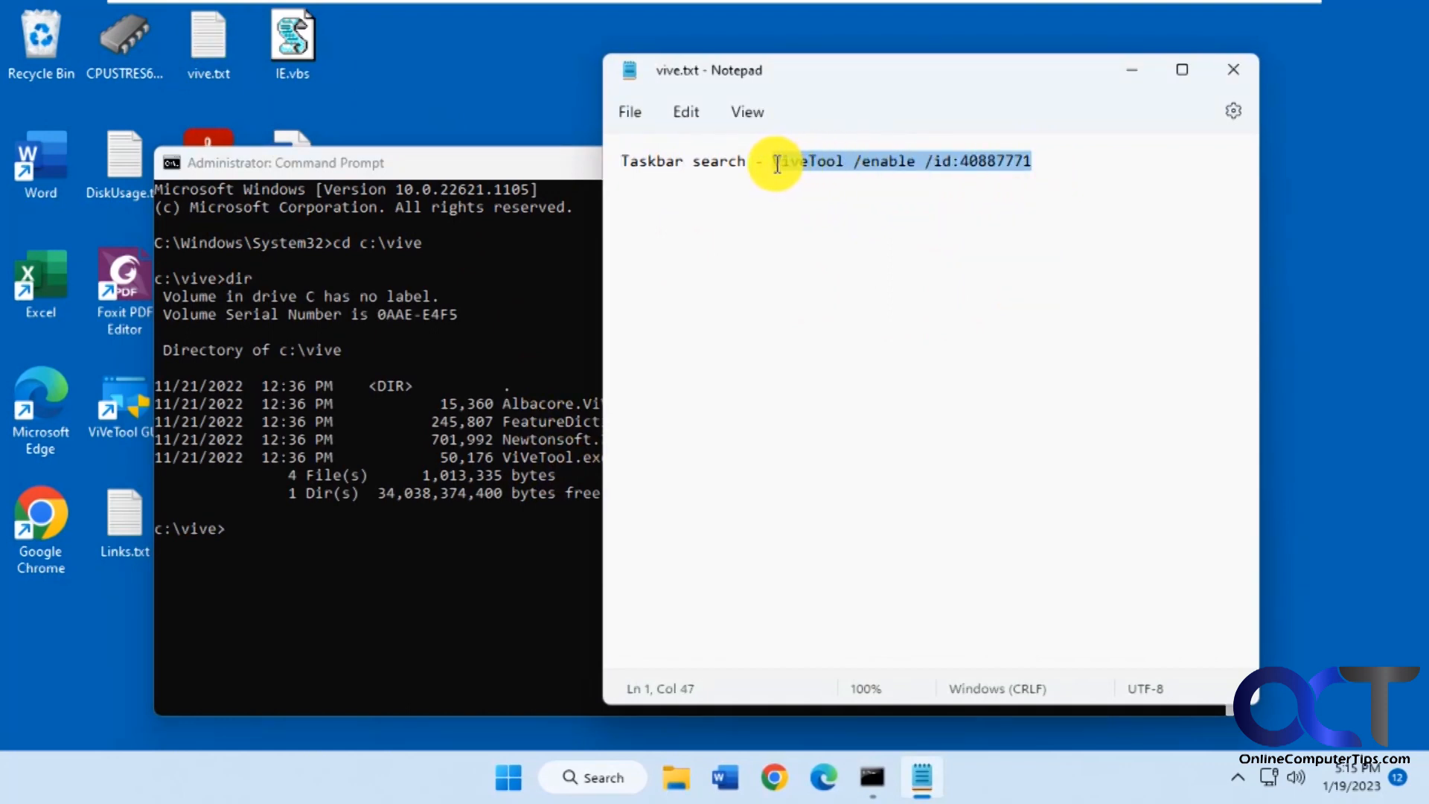
pyautogui.doubleClick(807, 160)
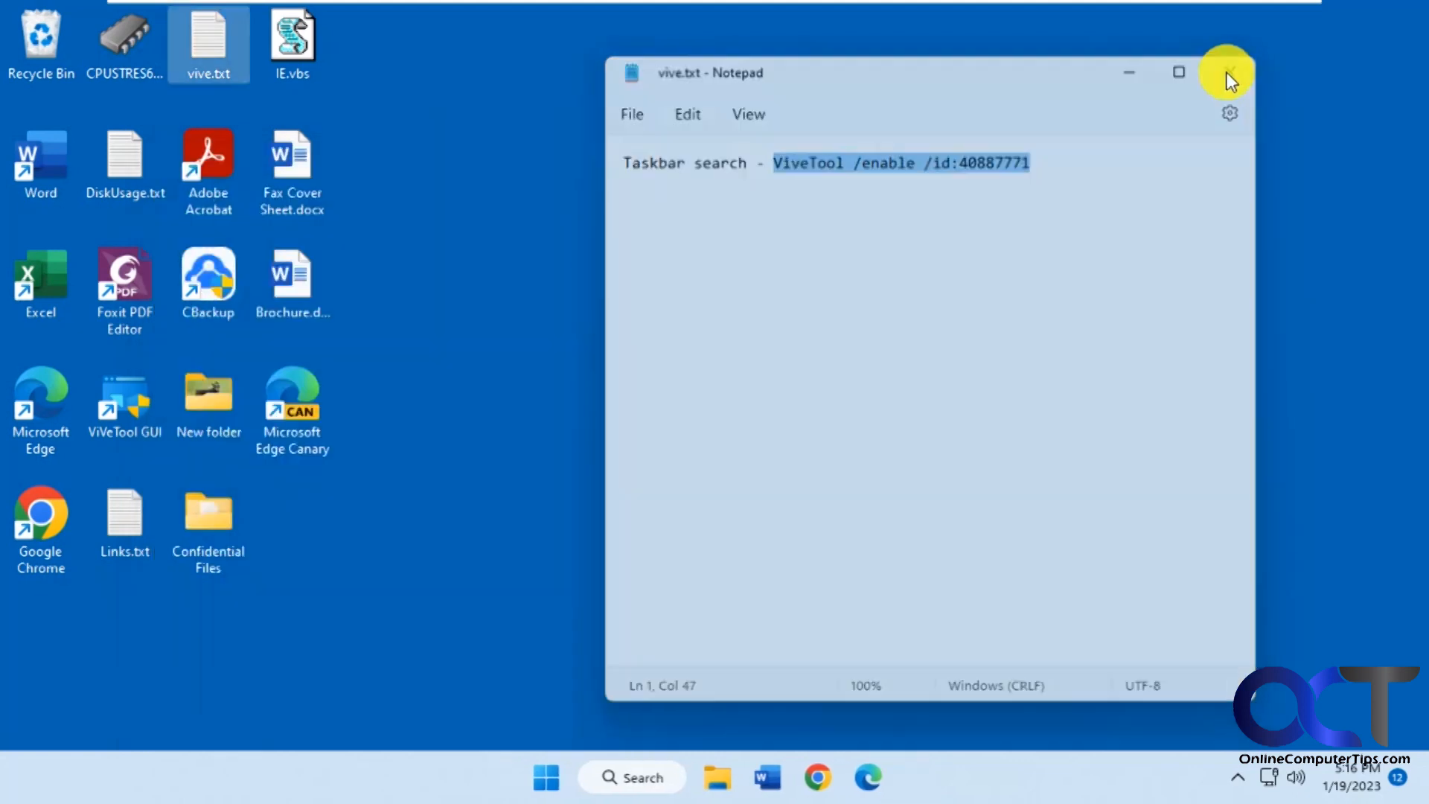
pyautogui.click(545, 777)
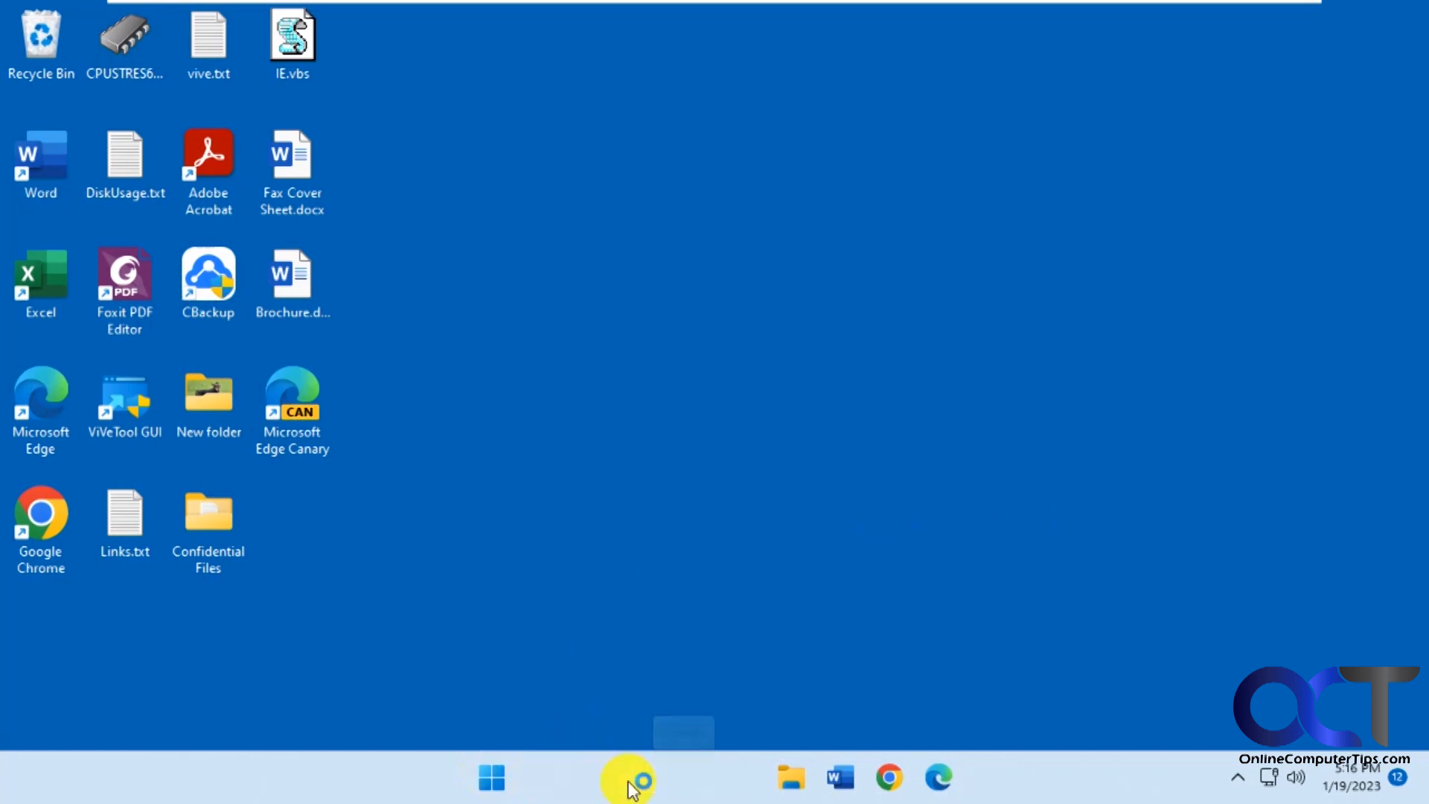
# Open the taskbar search panel showing recent items, quick searches and top apps
pyautogui.click(627, 777)
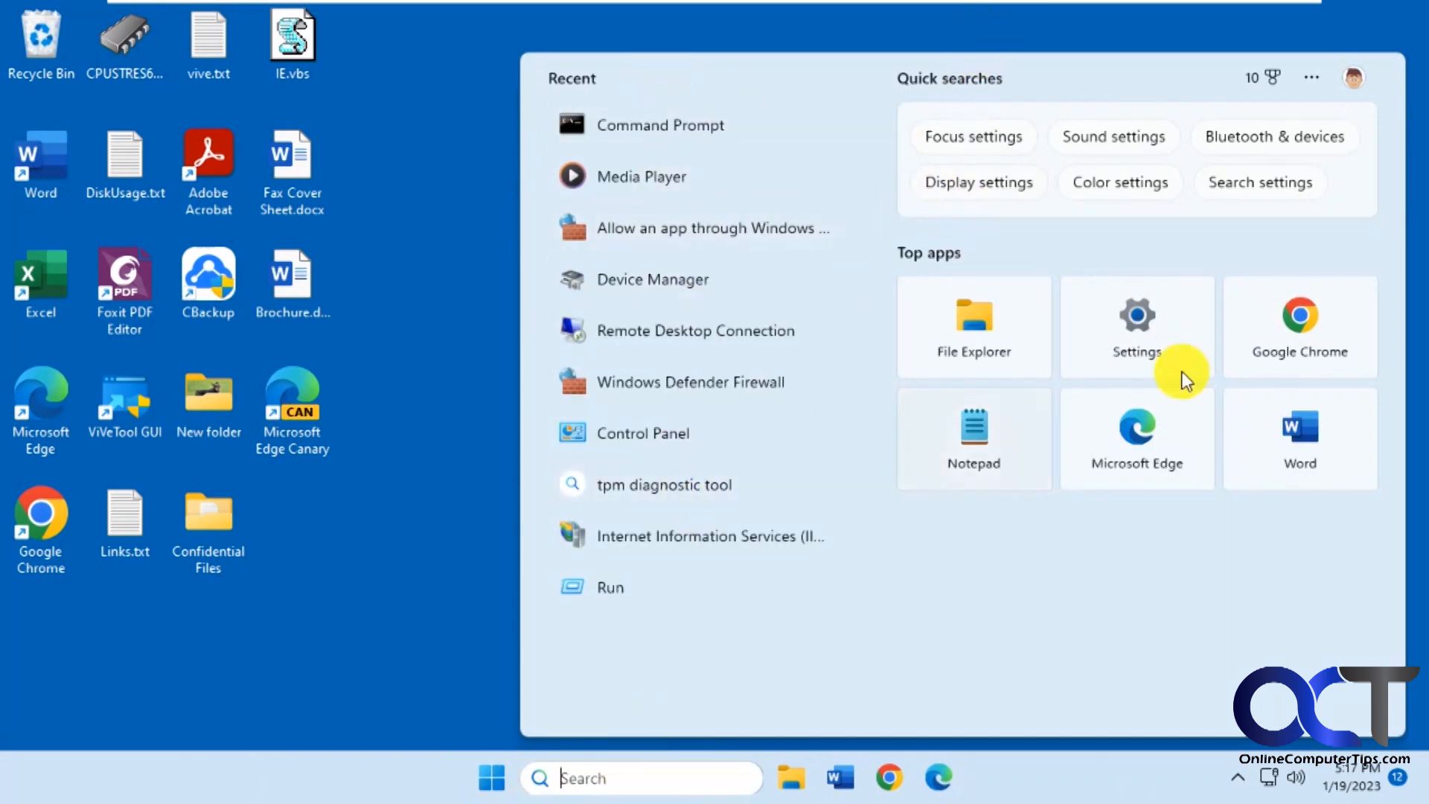
pyautogui.moveTo(372, 782)
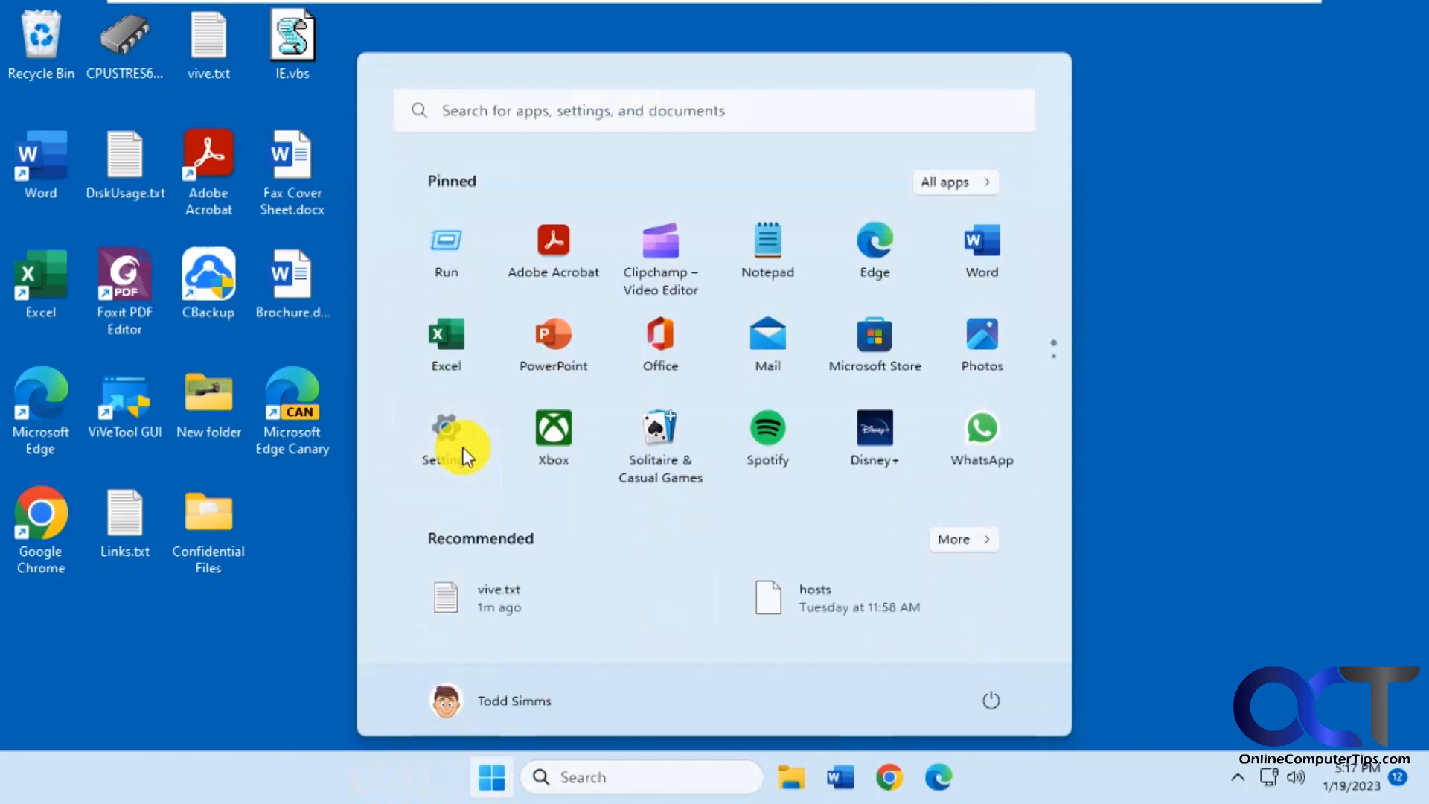
# In Taskbar settings, switch Search between icon only, icon and label, and full search box
pyautogui.click(445, 440)
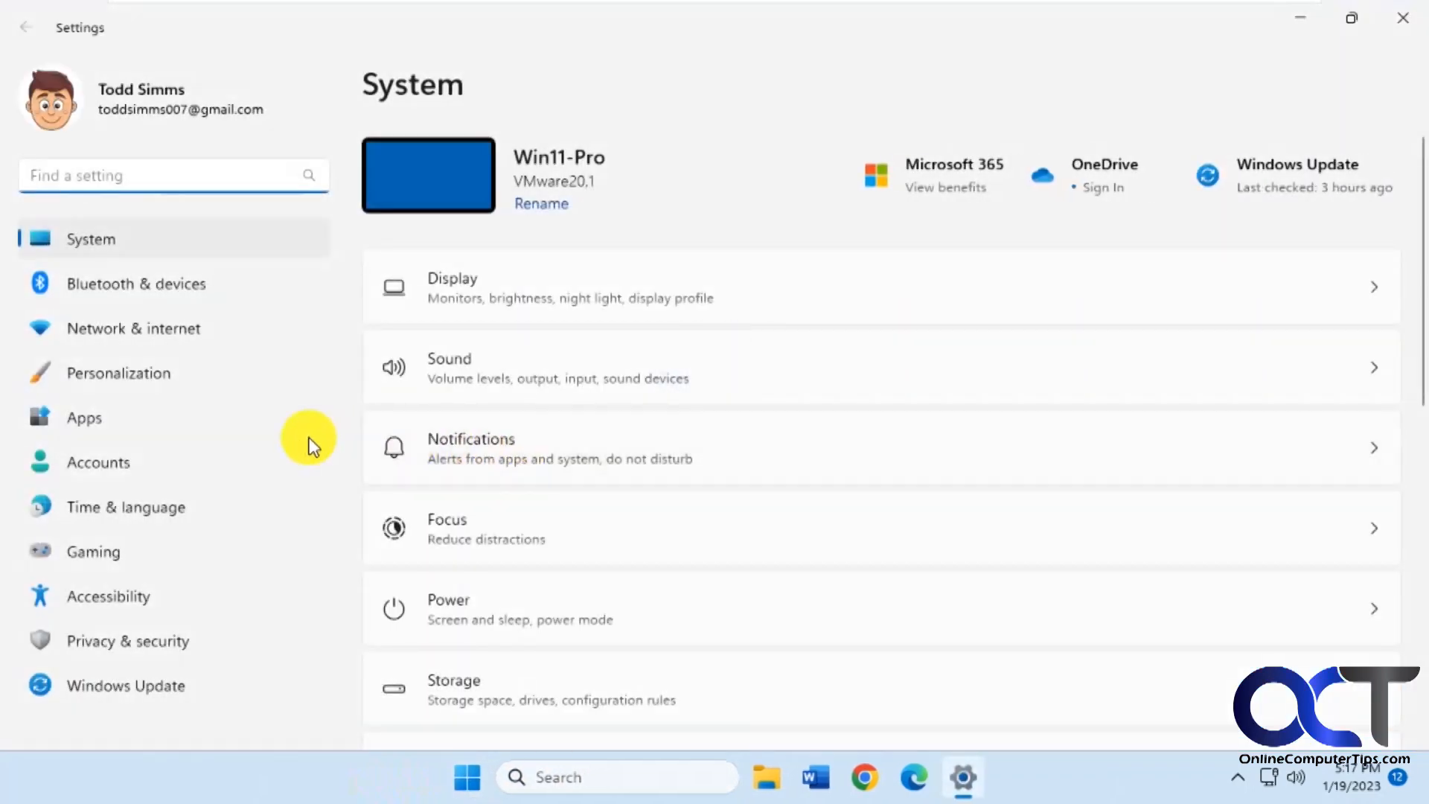
pyautogui.click(118, 373)
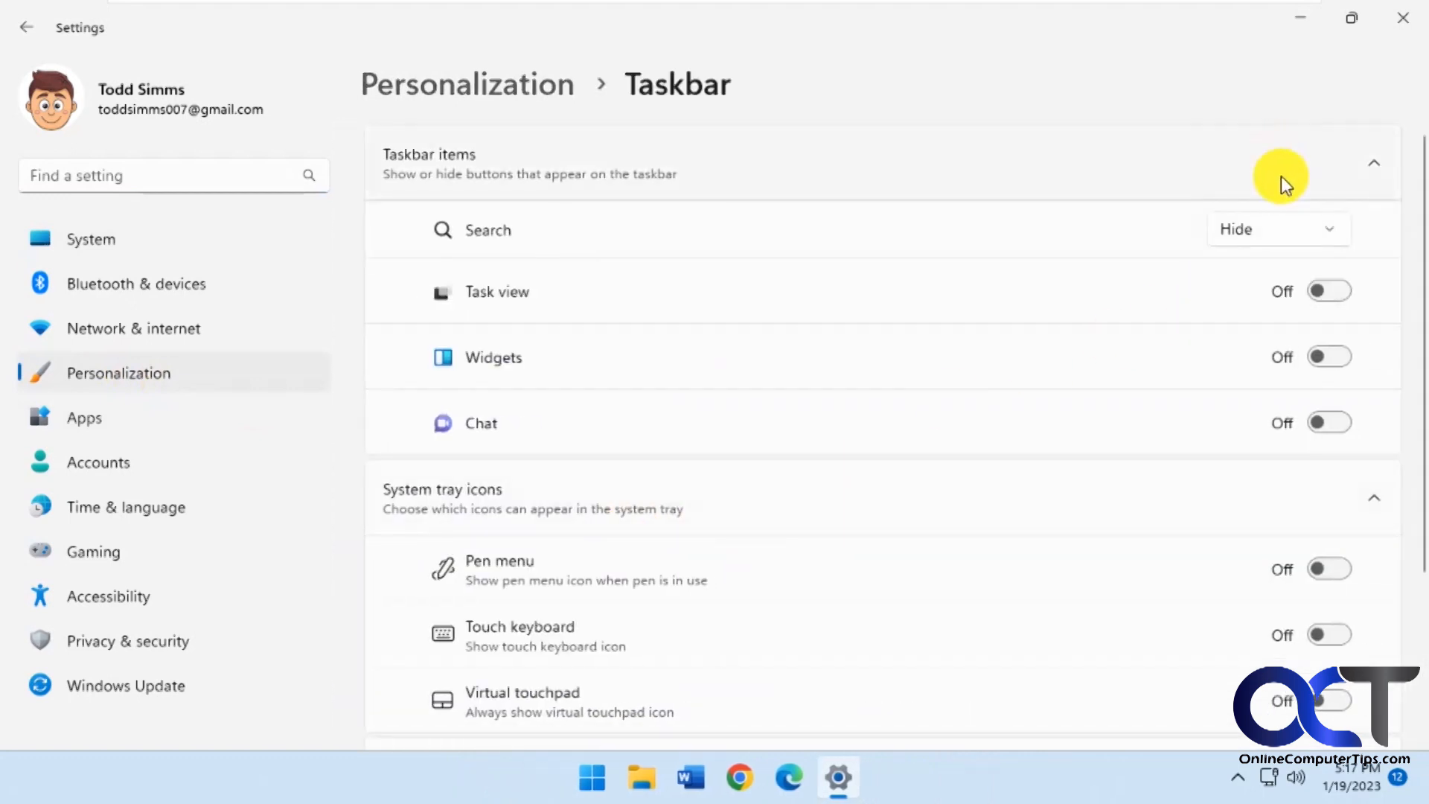
pyautogui.click(1265, 229)
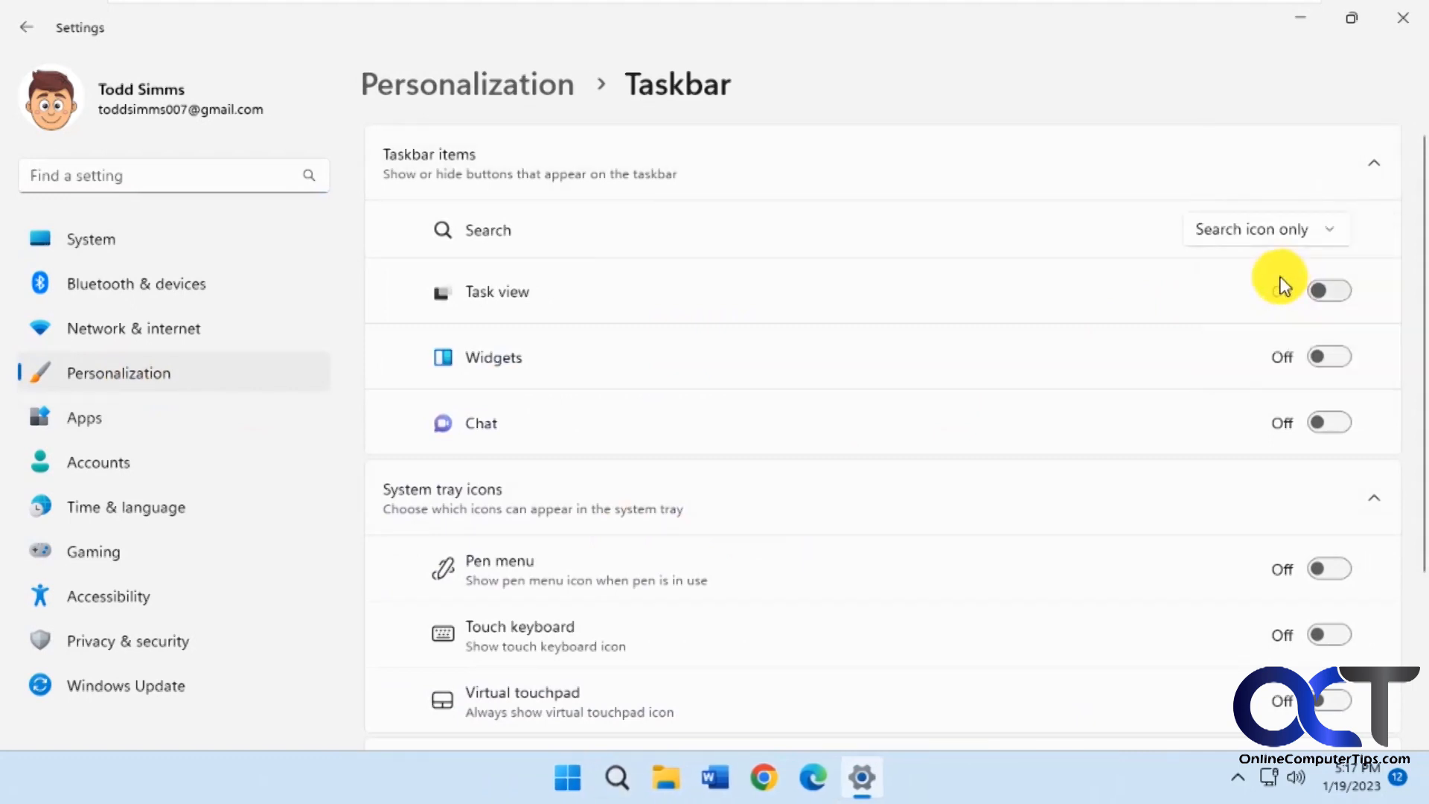
pyautogui.click(1262, 230)
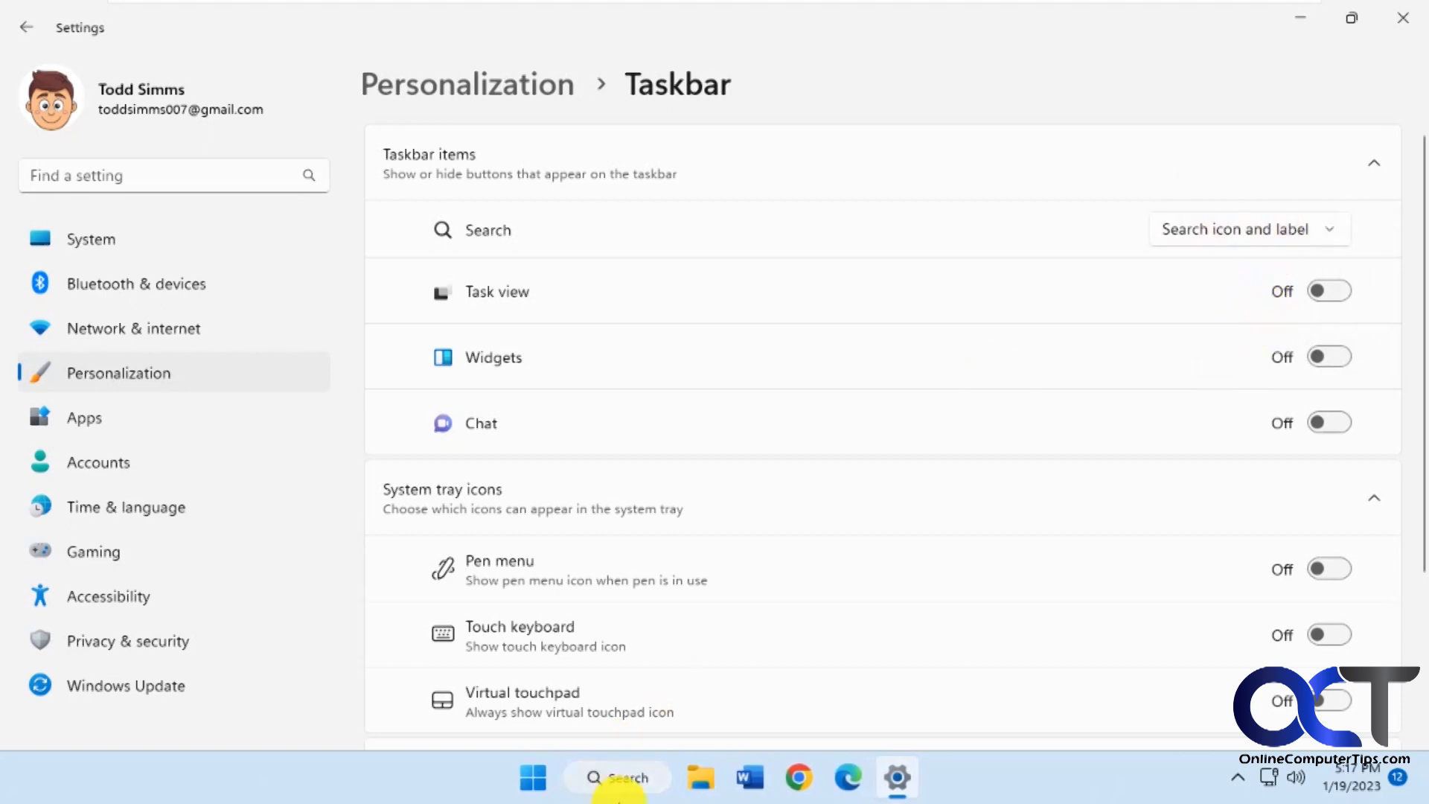
pyautogui.moveTo(701, 779)
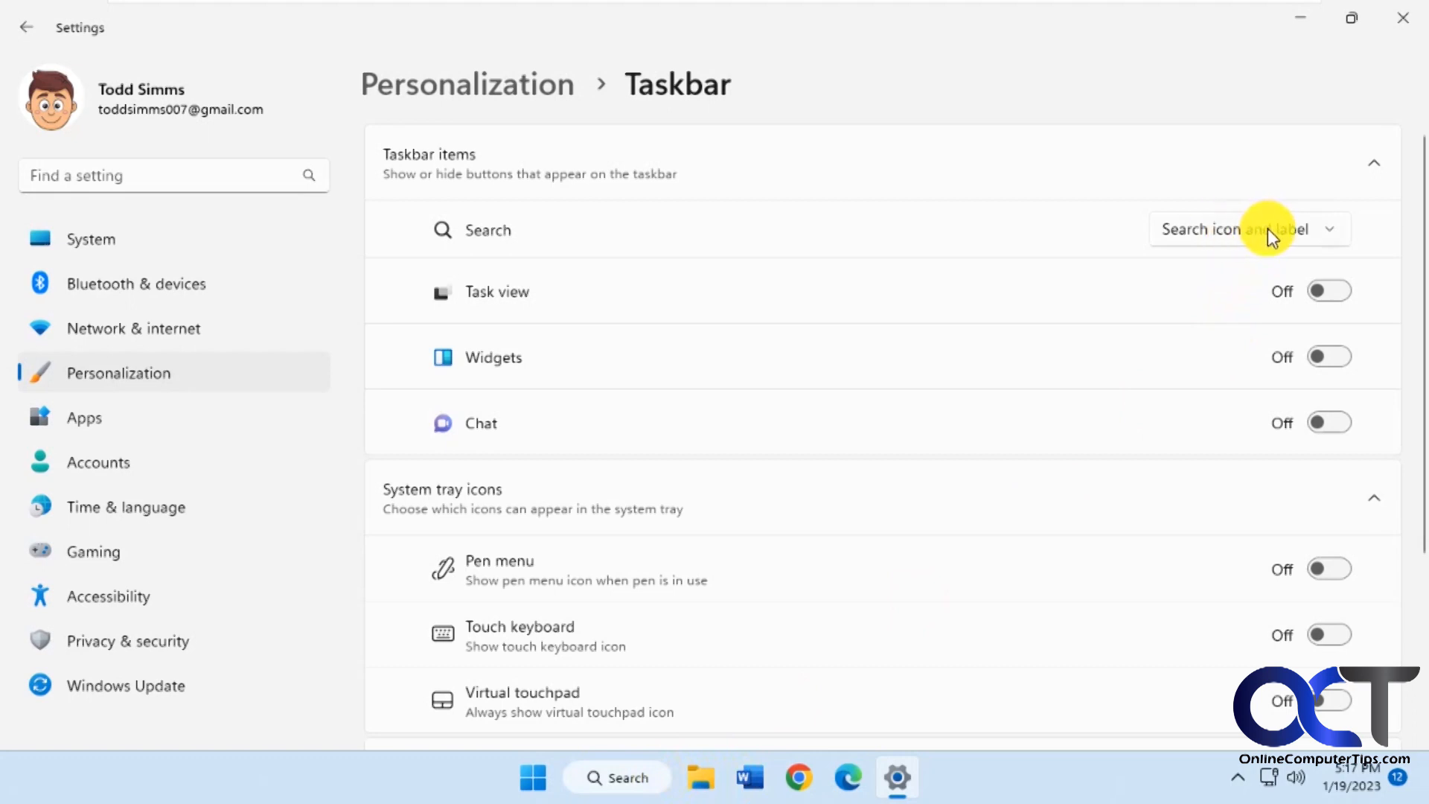
pyautogui.click(1258, 230)
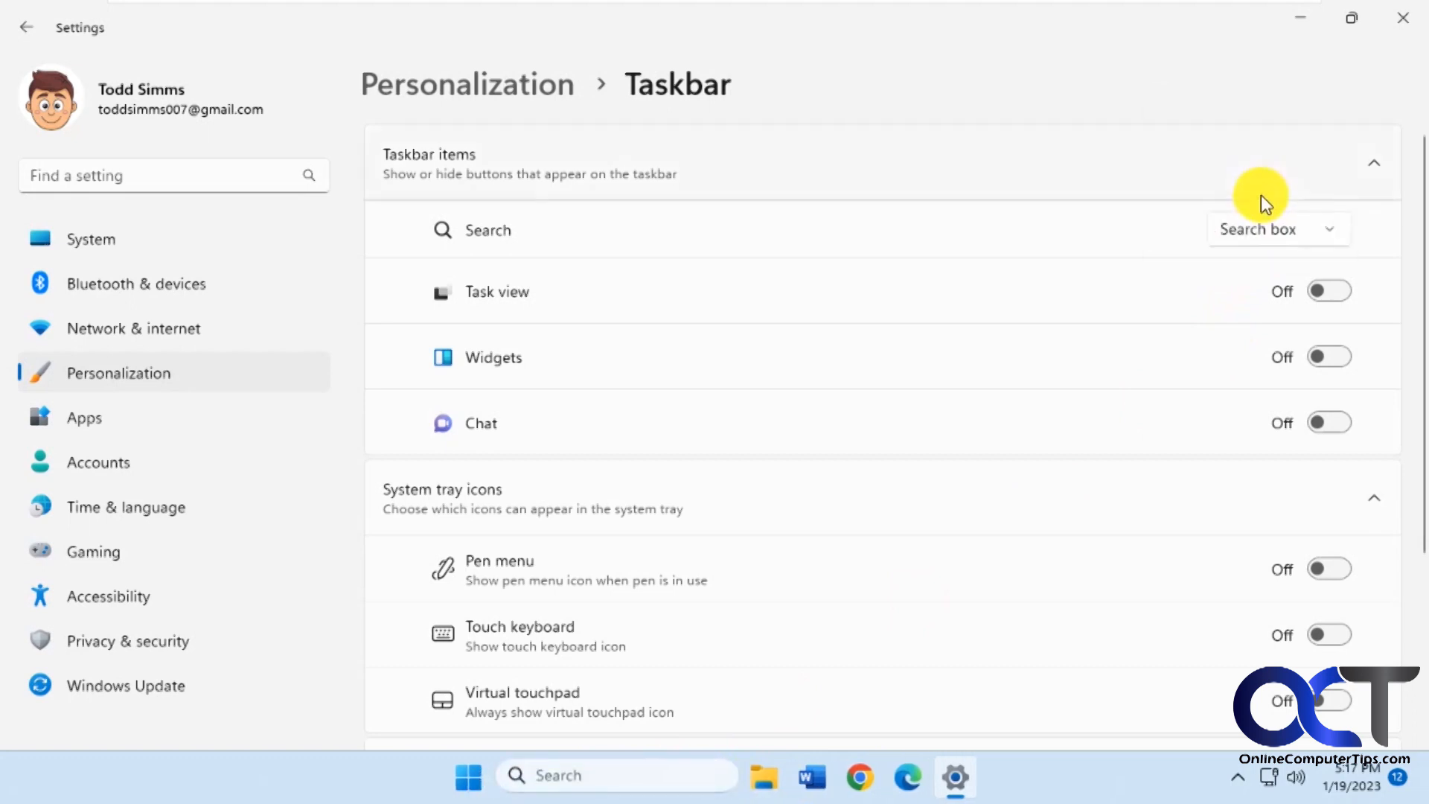
pyautogui.click(1276, 230)
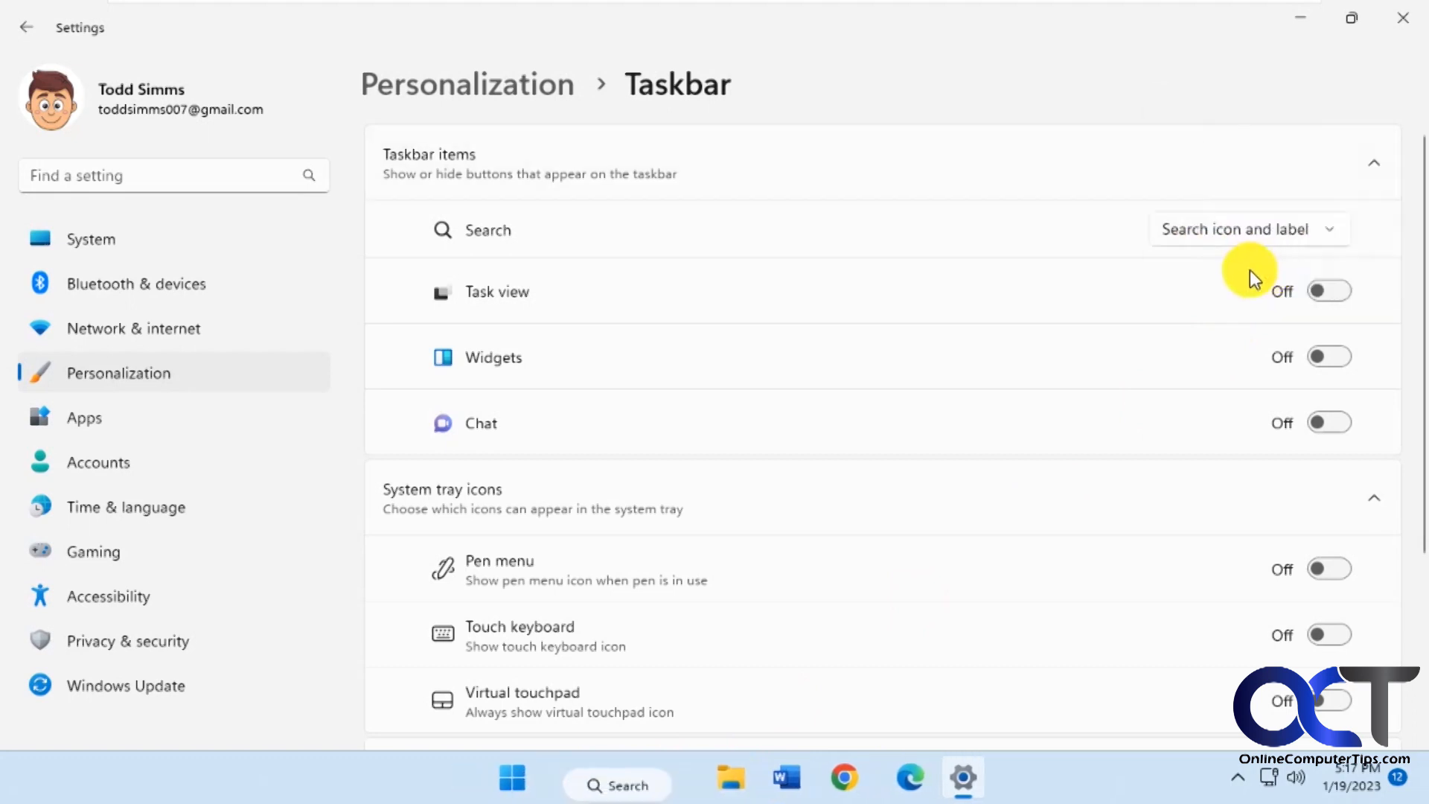
# Try Search icon only once more, restore the full Search box, and reopen vive.txt
pyautogui.click(616, 777)
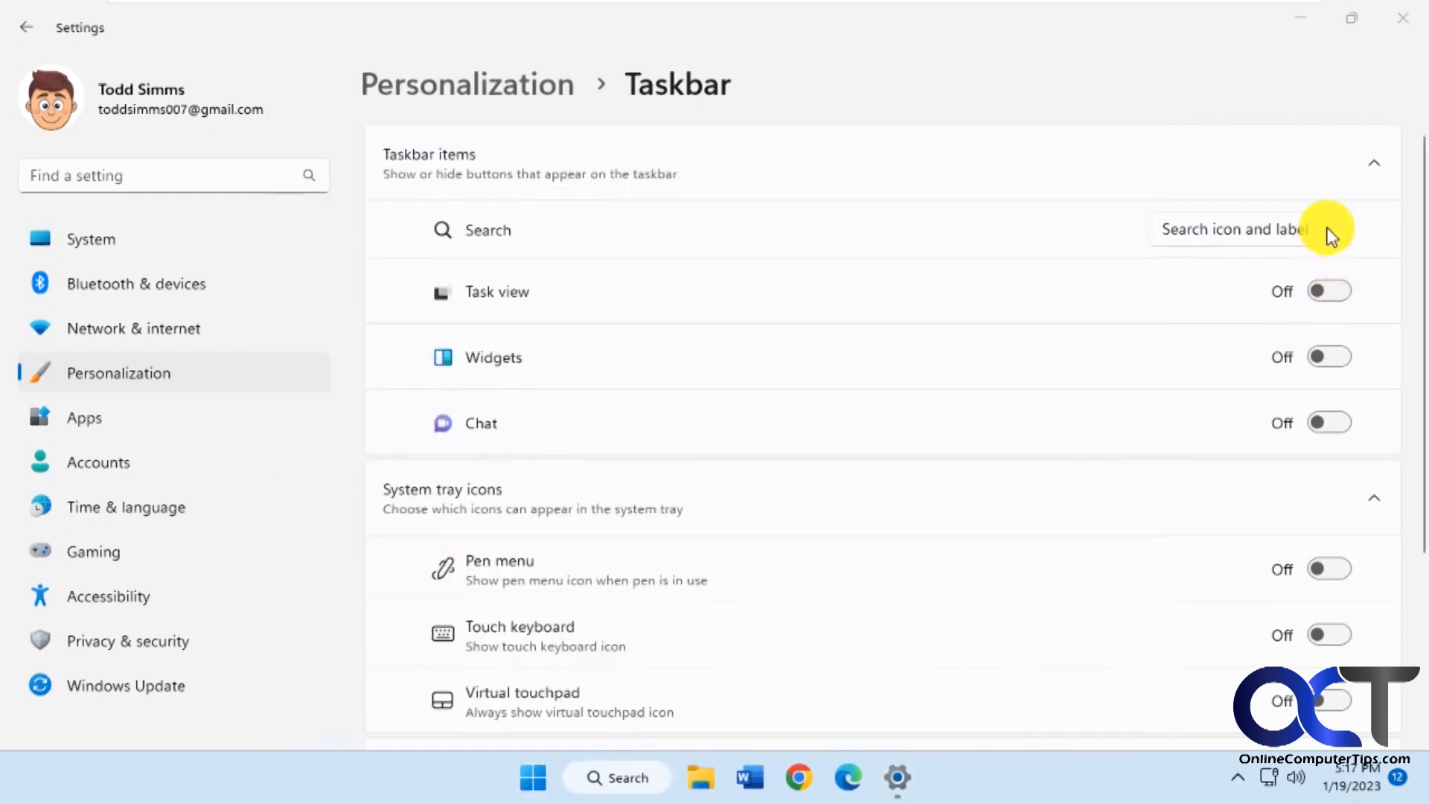
pyautogui.click(1265, 229)
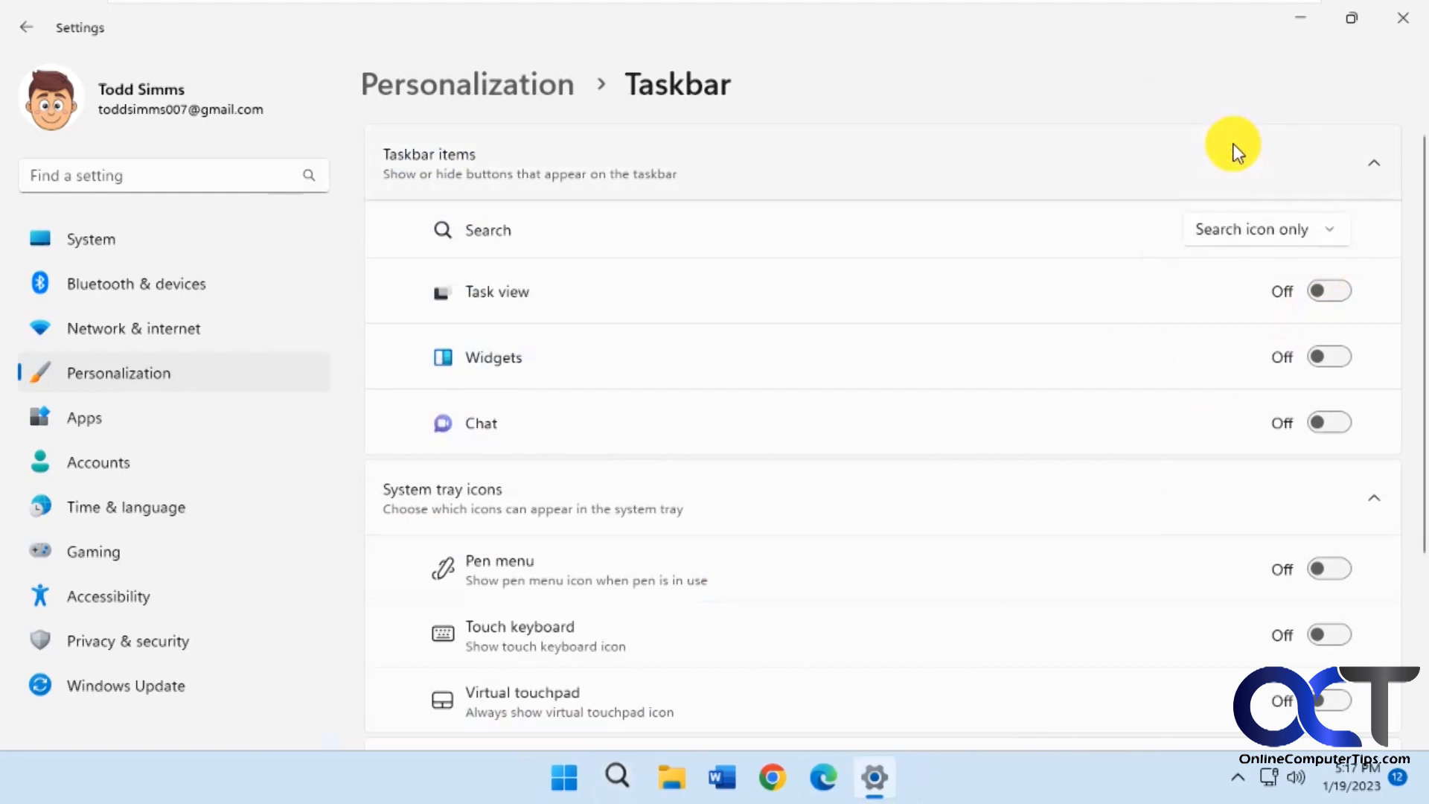
pyautogui.click(616, 777)
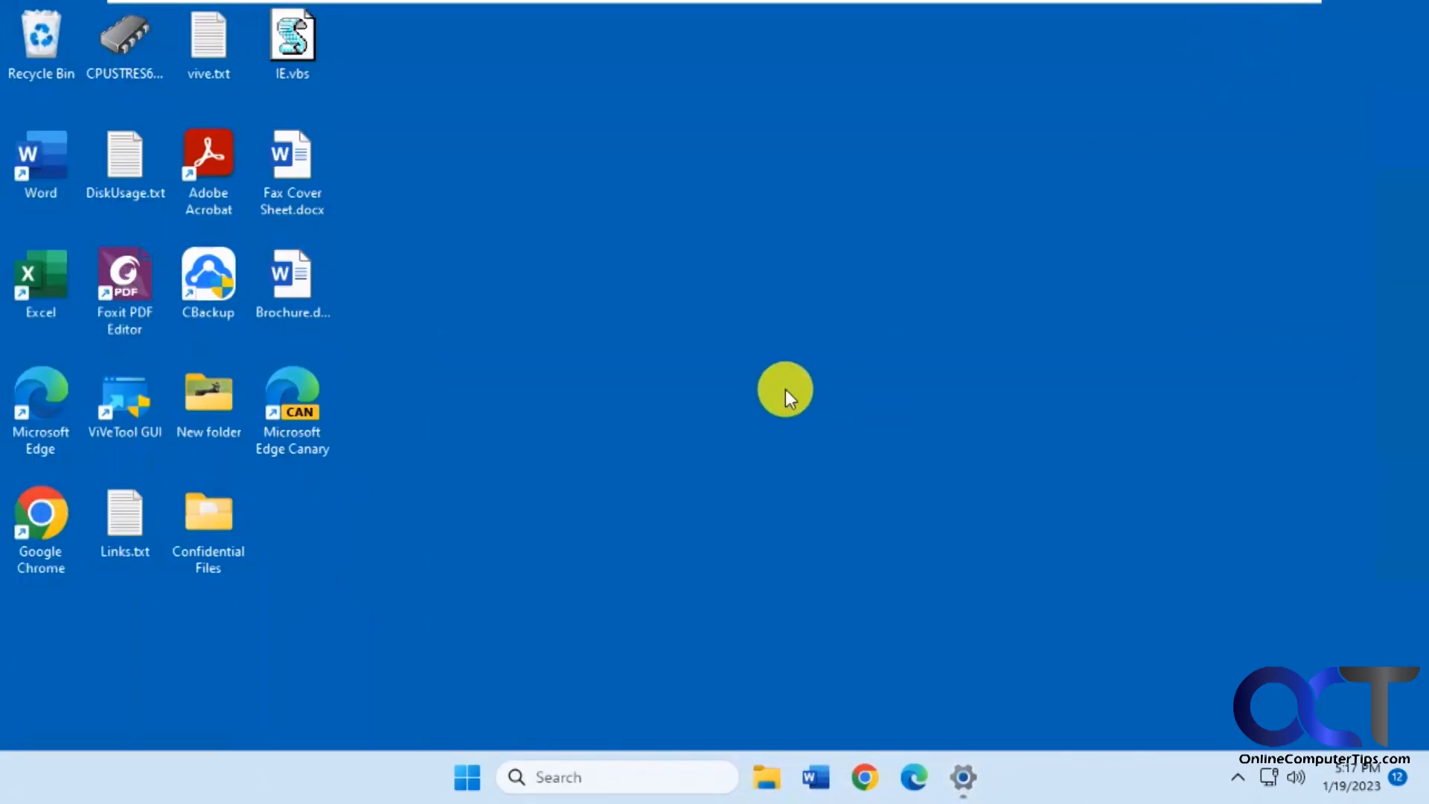
pyautogui.moveTo(618, 399)
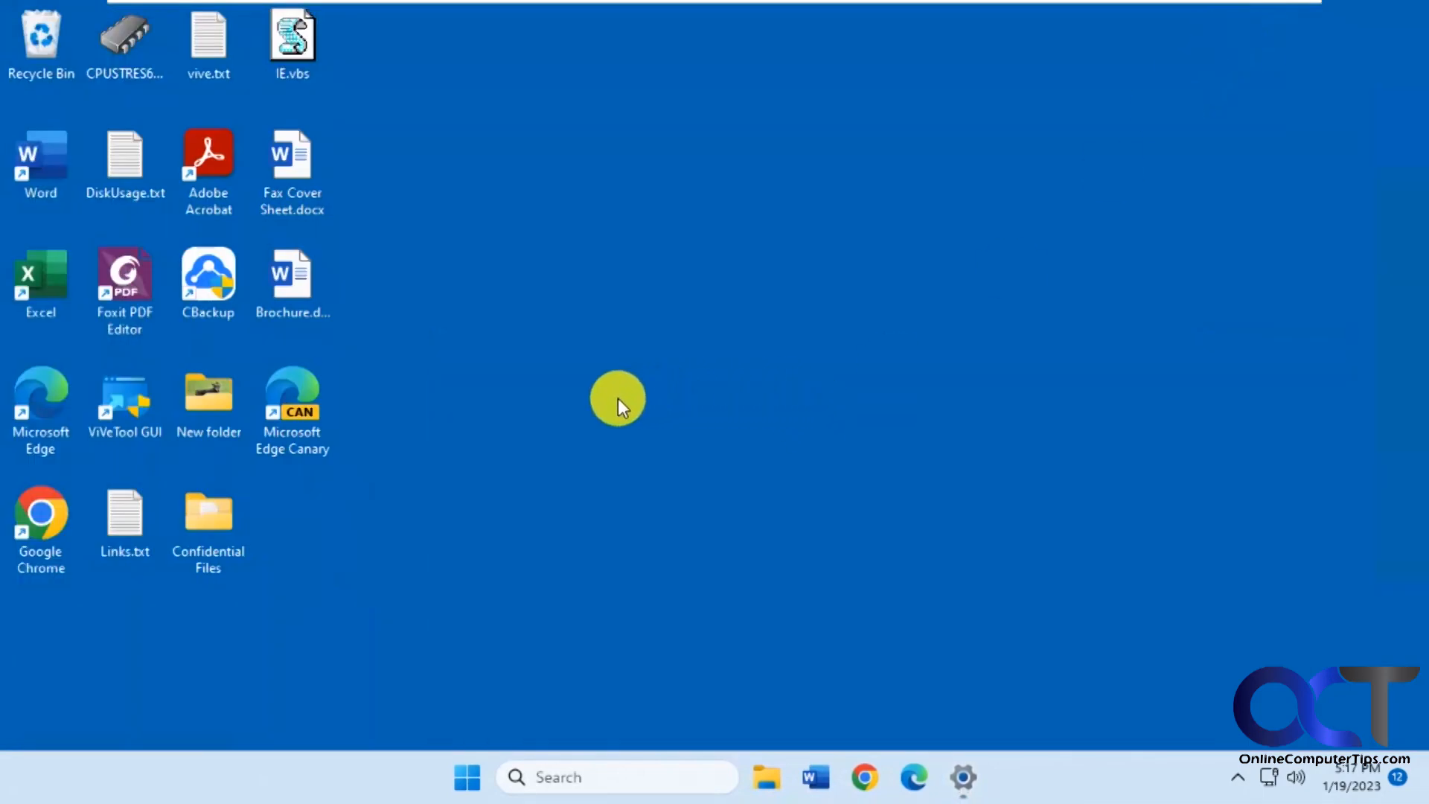
pyautogui.click(209, 43)
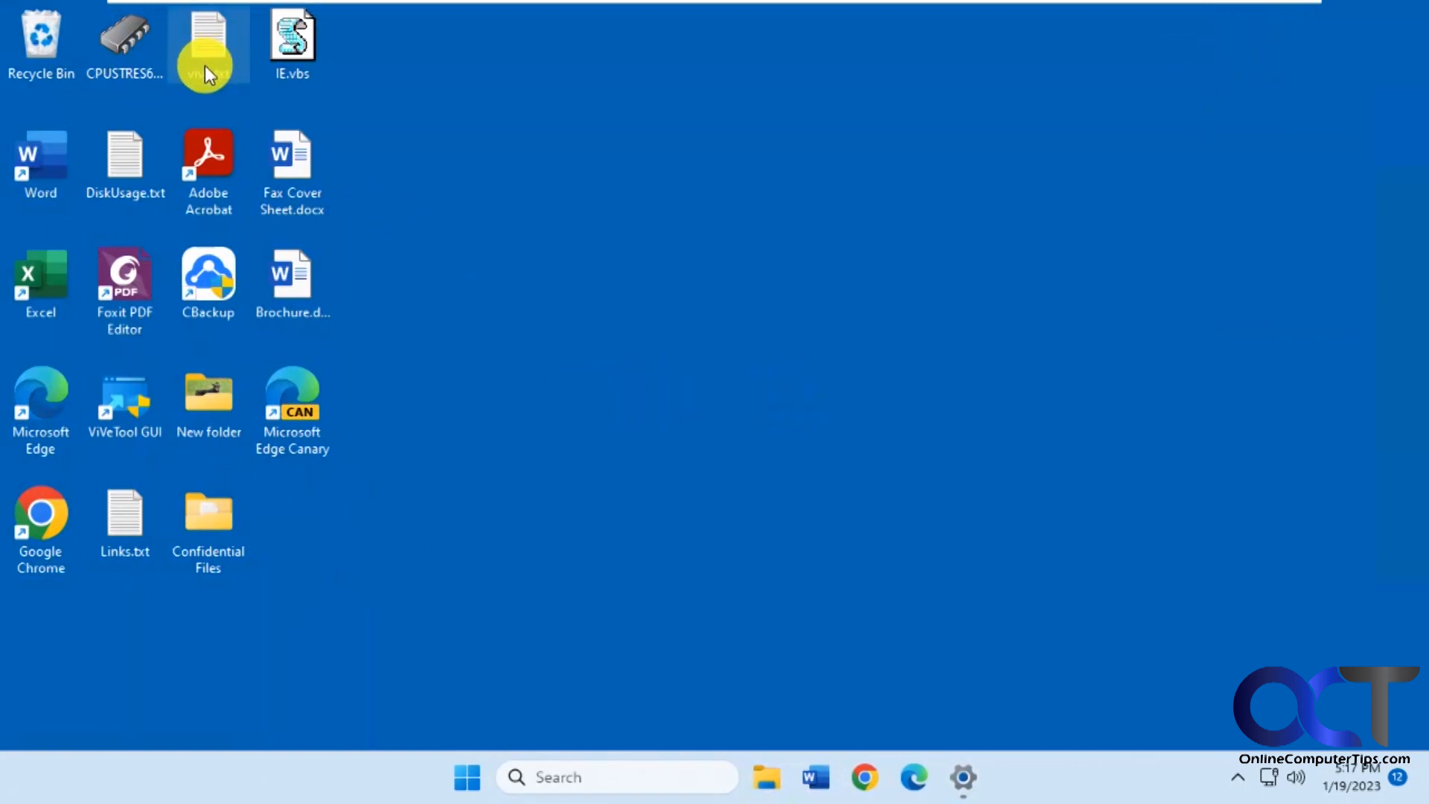
pyautogui.doubleClick(209, 46)
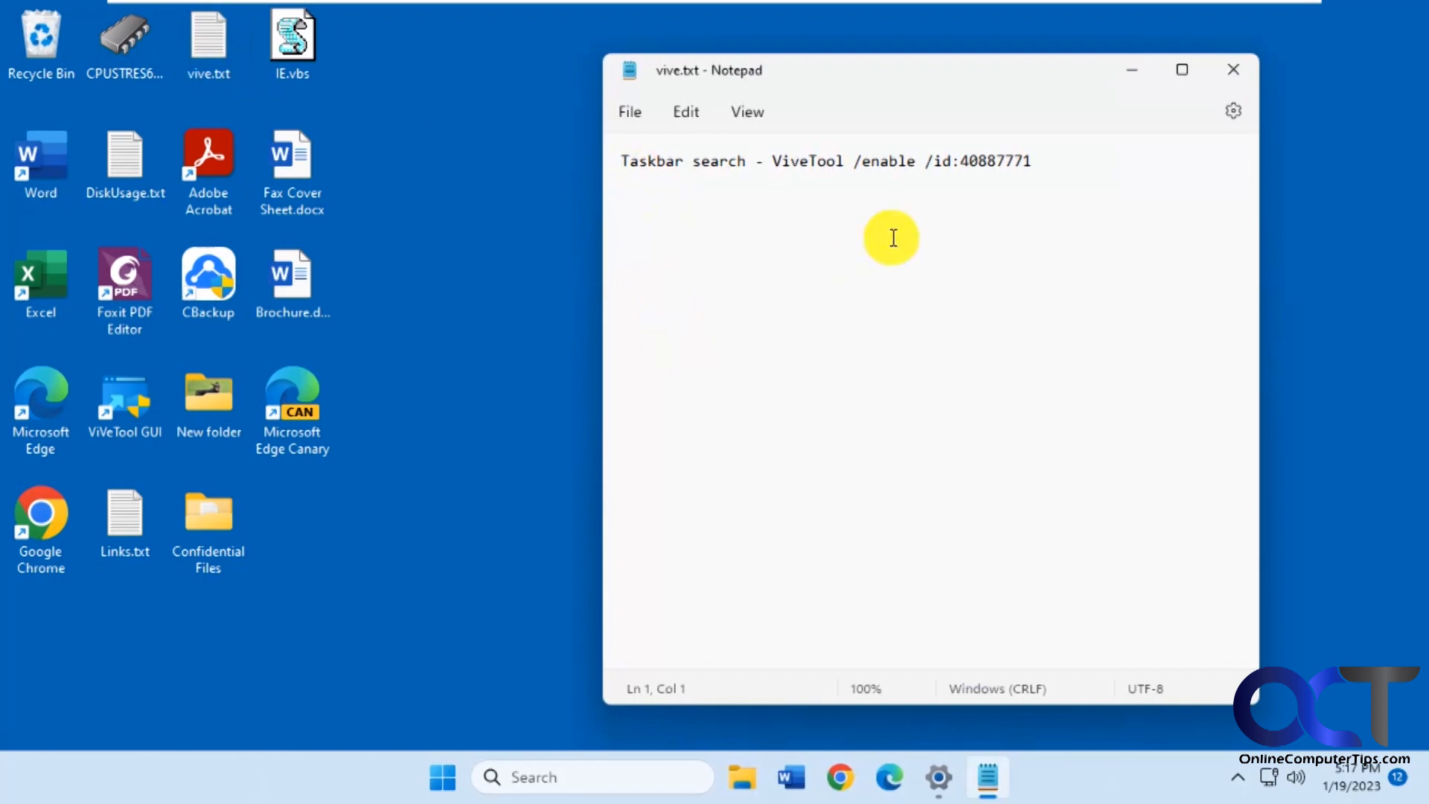
pyautogui.moveTo(912, 172)
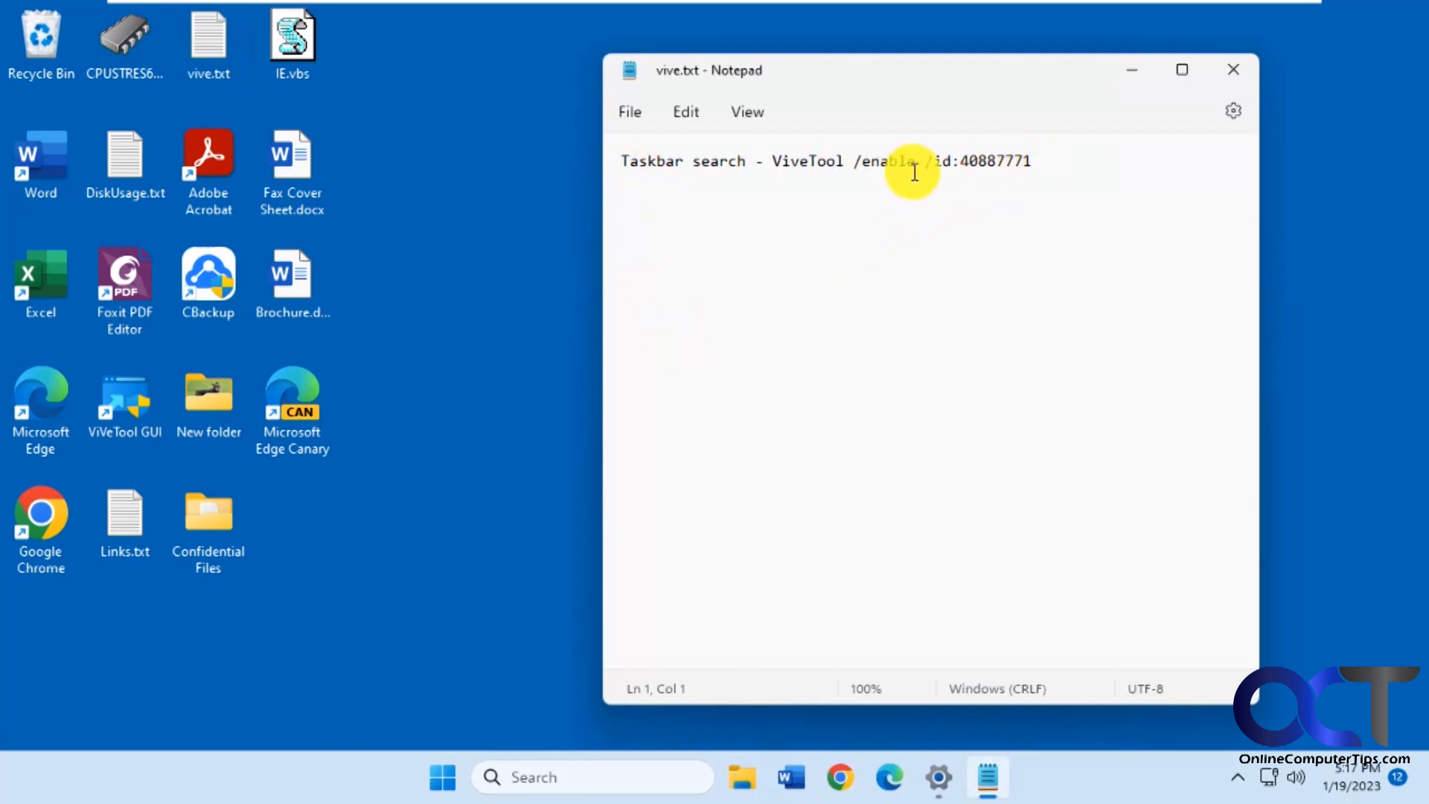
# Highlight the word 'enable' in the ViVeTool command
pyautogui.doubleClick(886, 161)
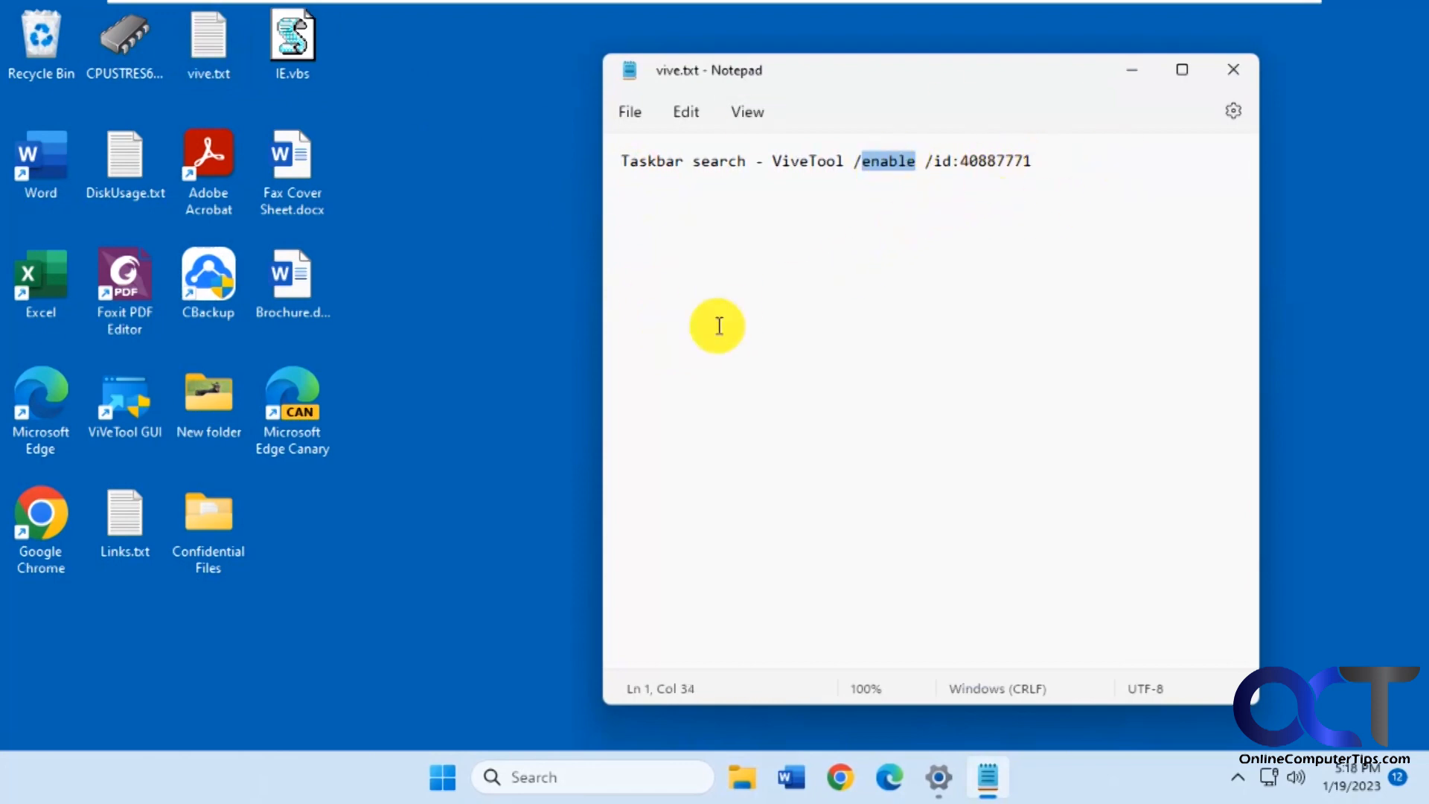
pyautogui.moveTo(935, 429)
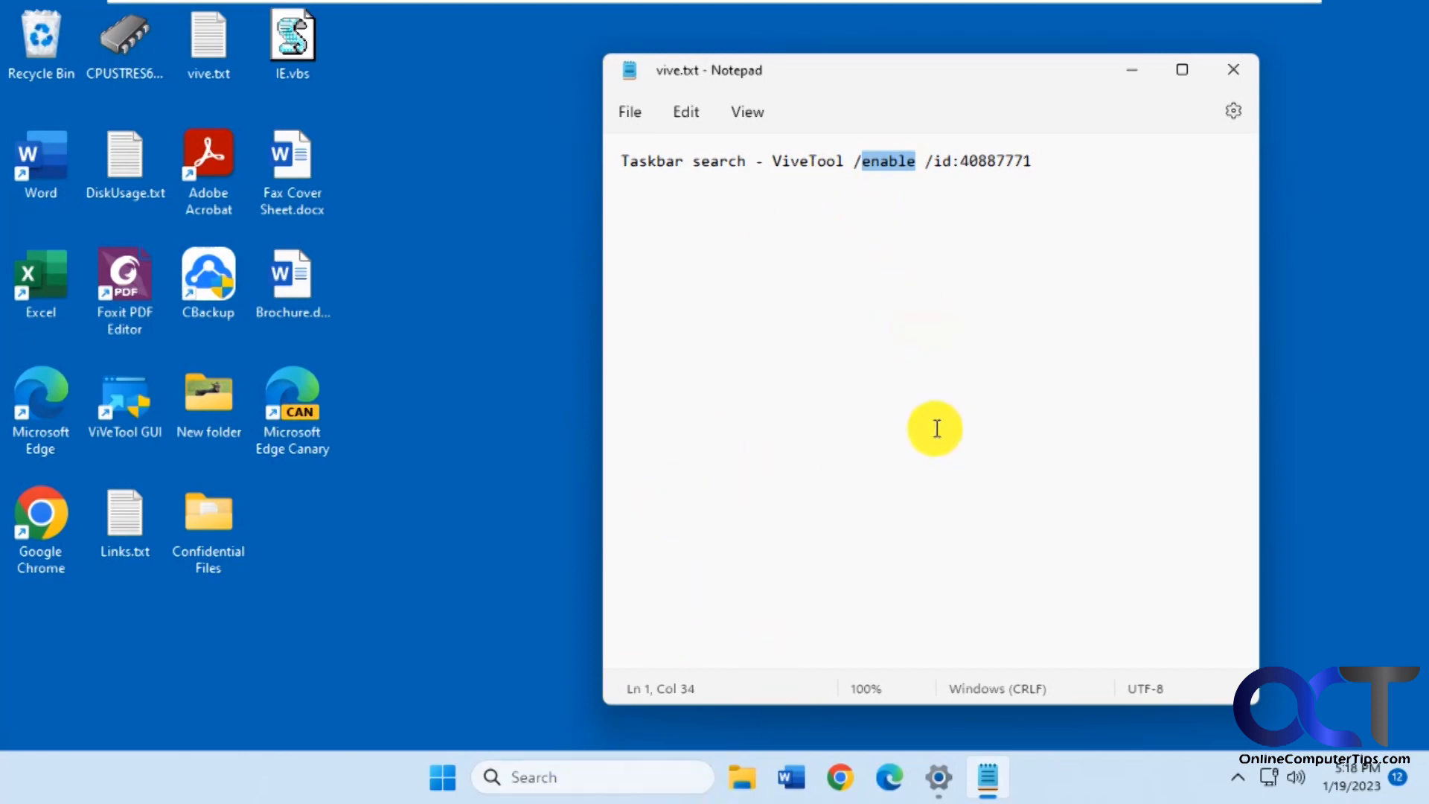
pyautogui.moveTo(936, 359)
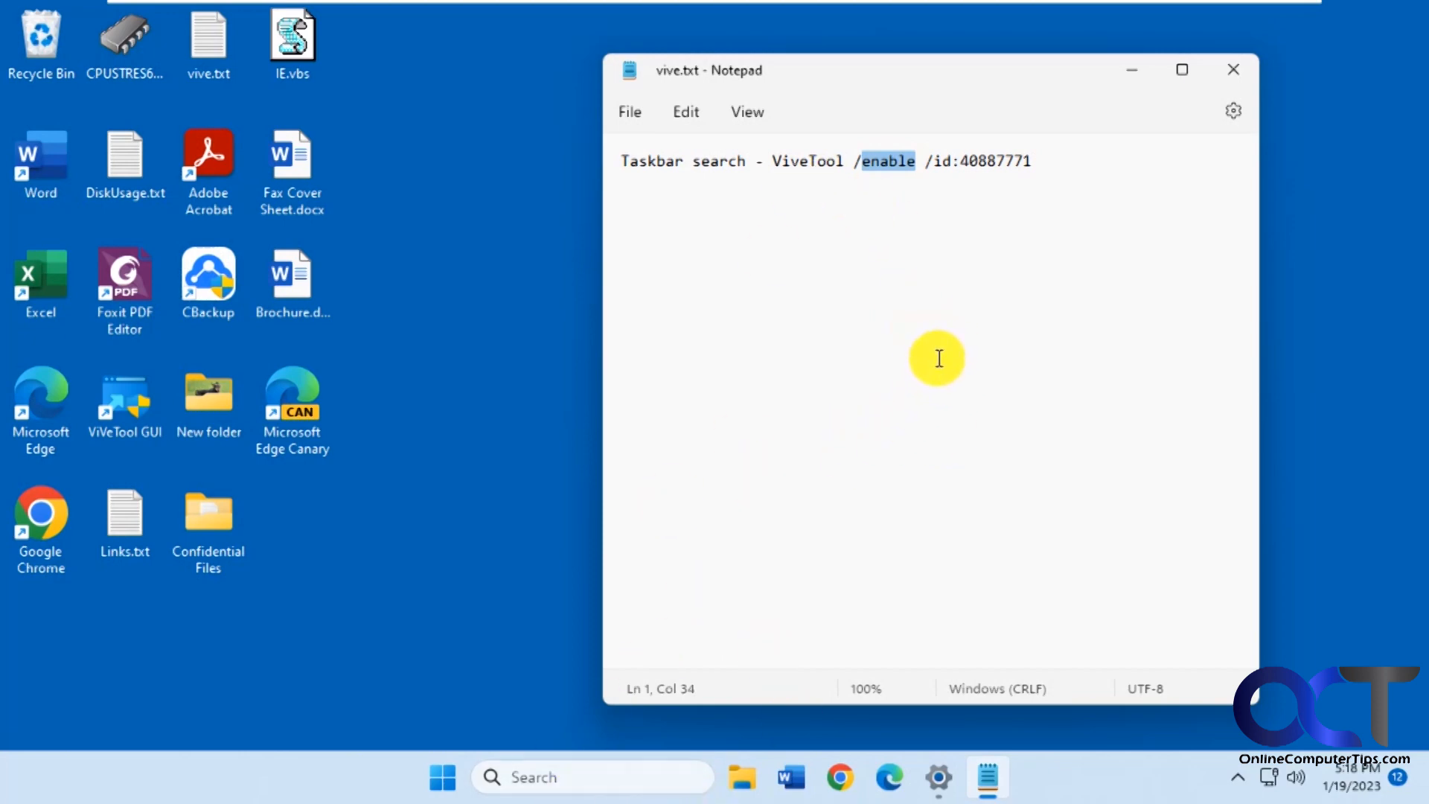